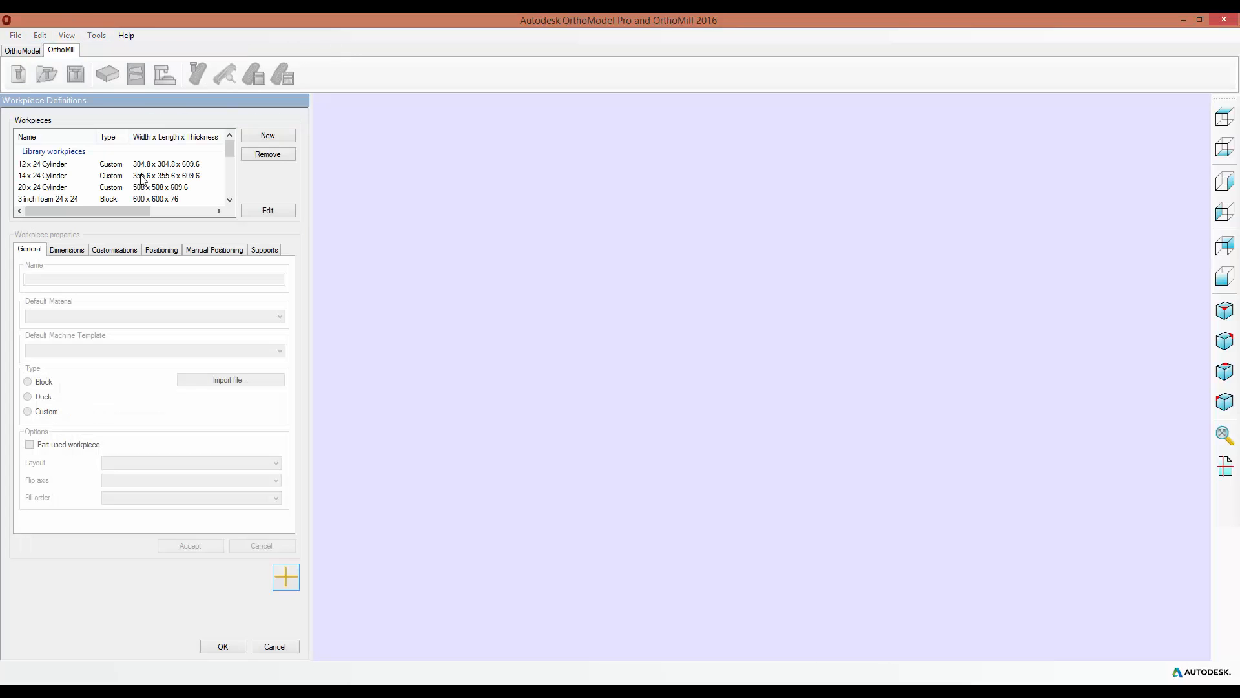
pyautogui.moveTo(431, 300)
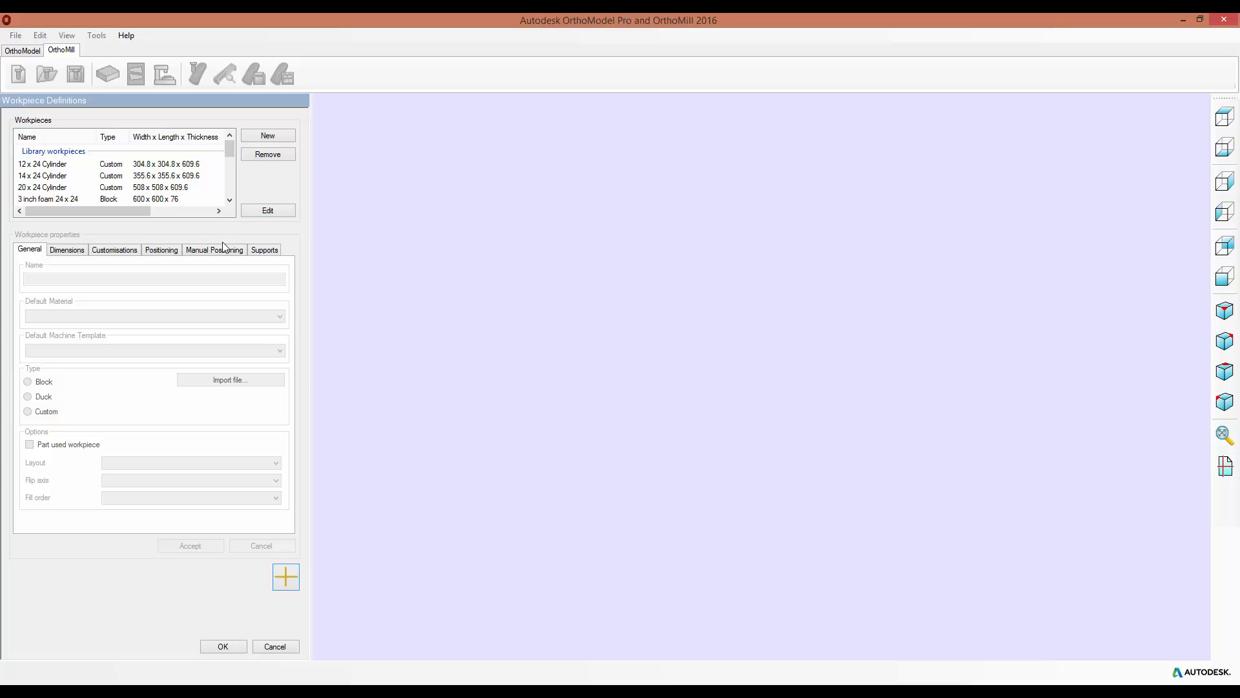
pyautogui.moveTo(360, 267)
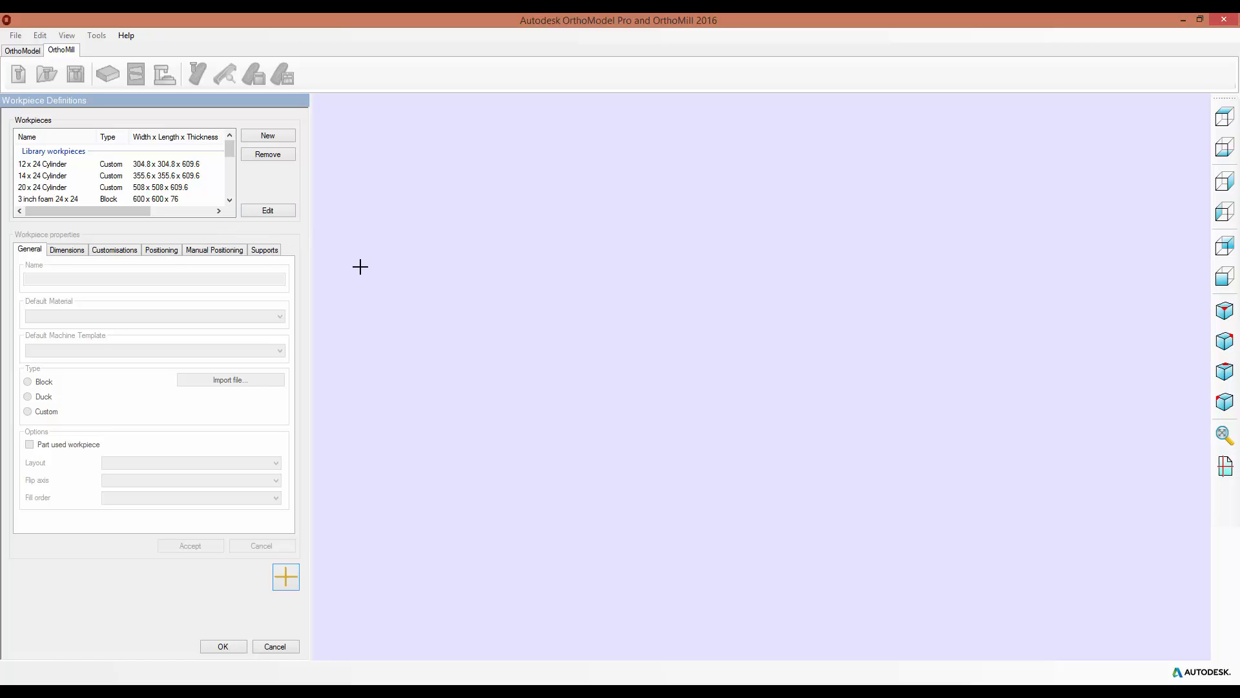
# - Create a new Block workpiece and view its 200 × 400 × 40 mm dimensions
pyautogui.click(43, 164)
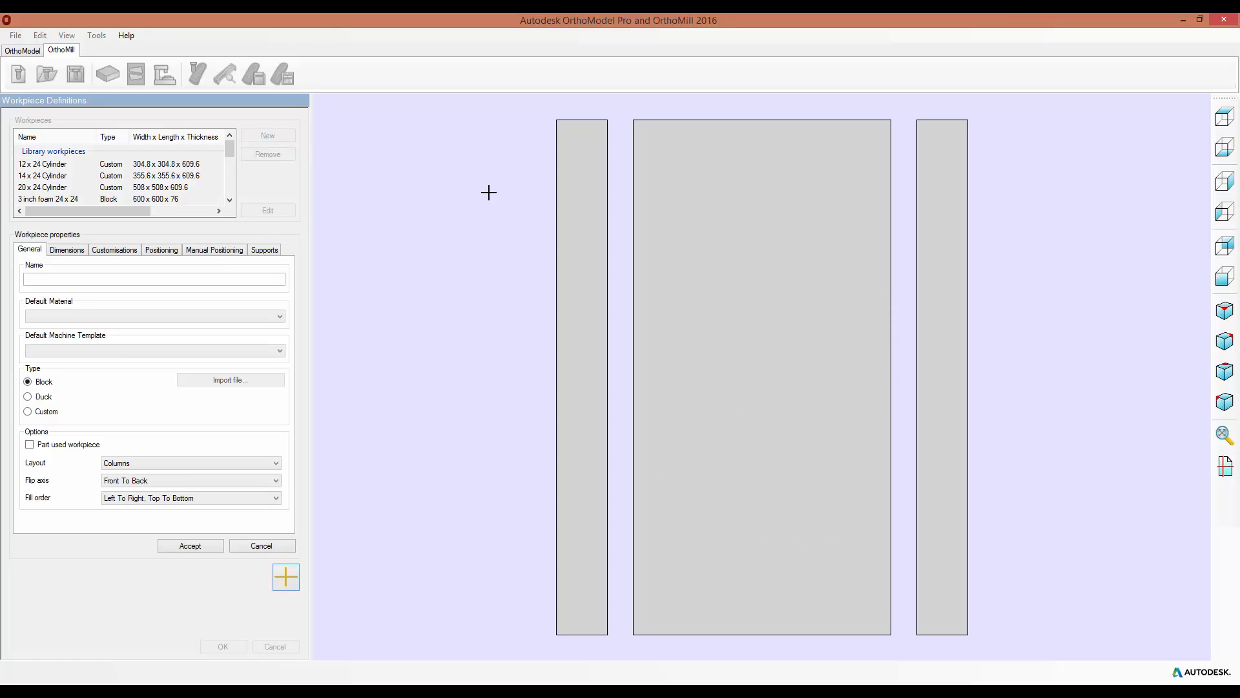
pyautogui.moveTo(307, 155)
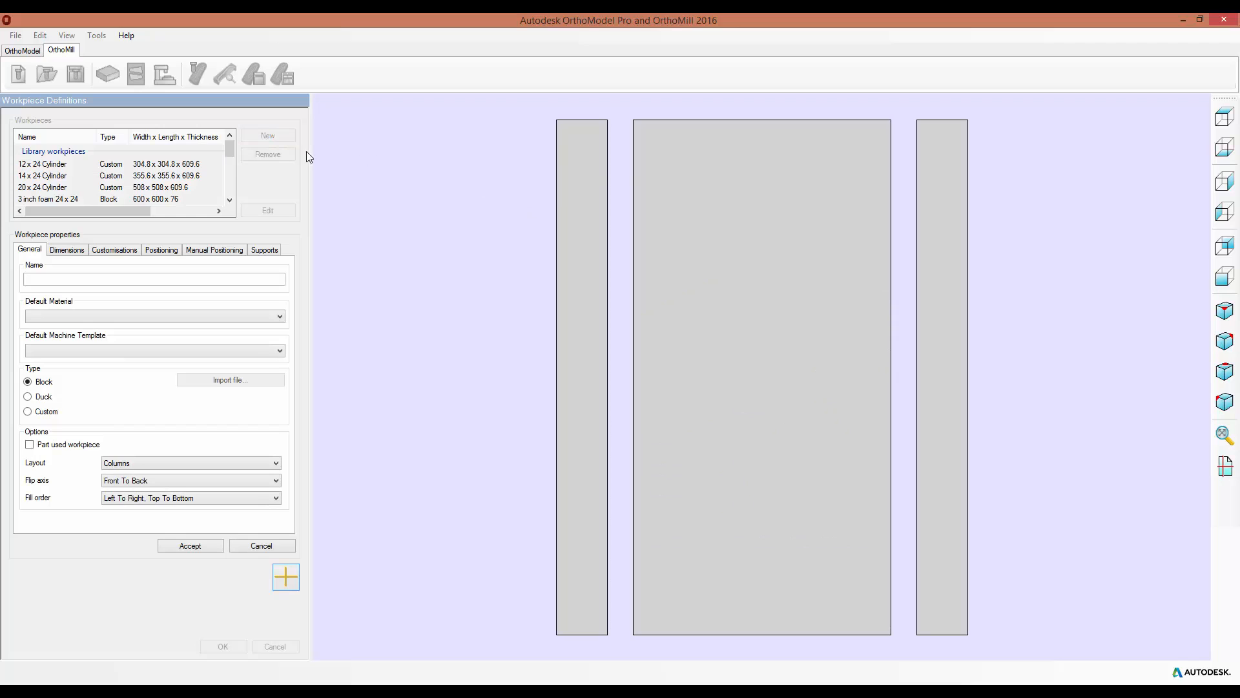
pyautogui.click(67, 250)
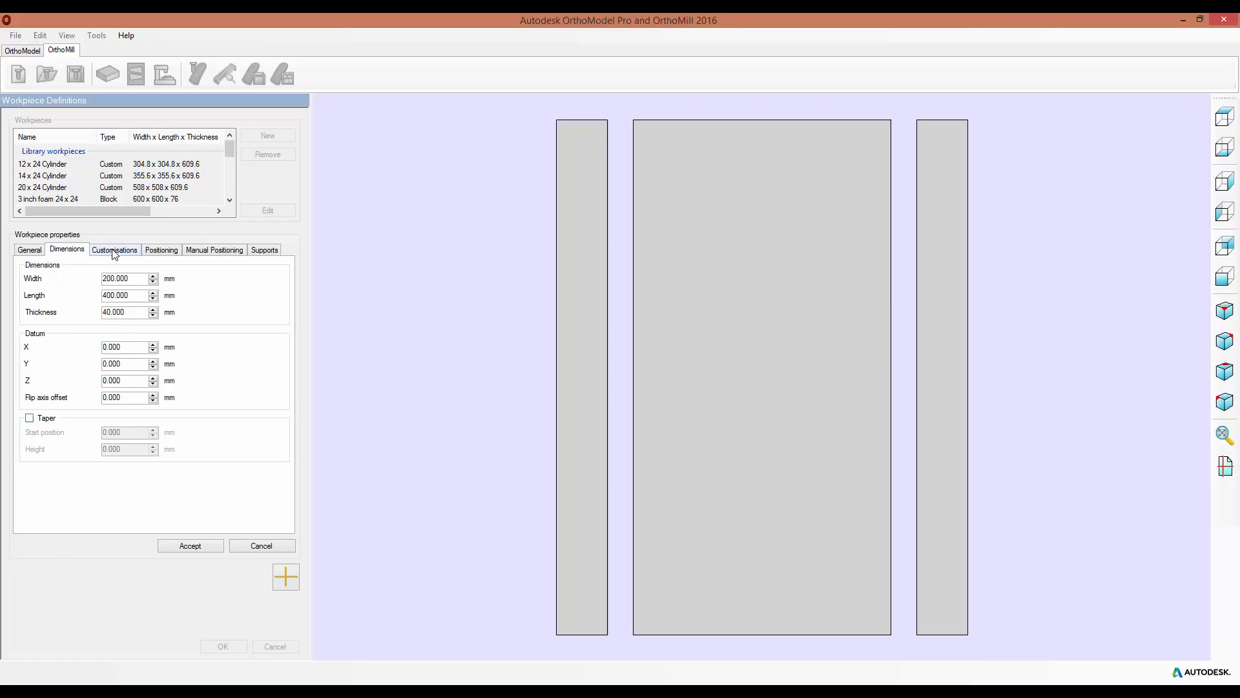
# - Set the job Z position From top at 5 mm, then show Manual Positioning settings
pyautogui.click(161, 249)
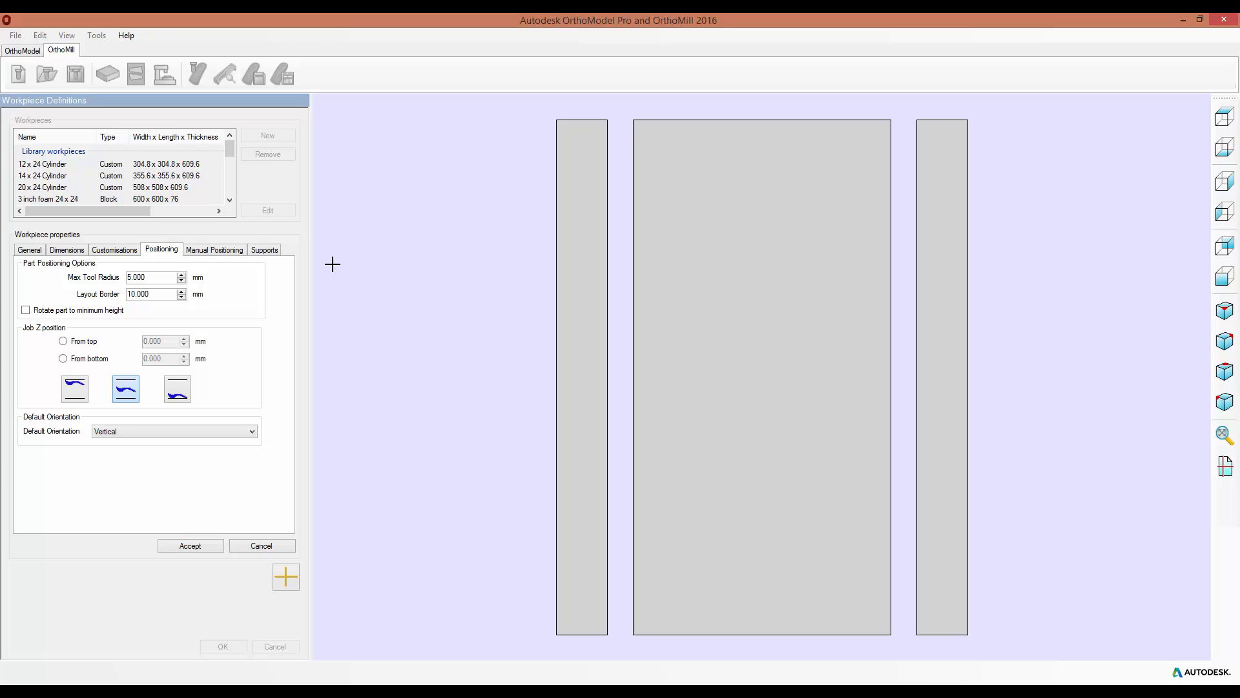
pyautogui.moveTo(134, 364)
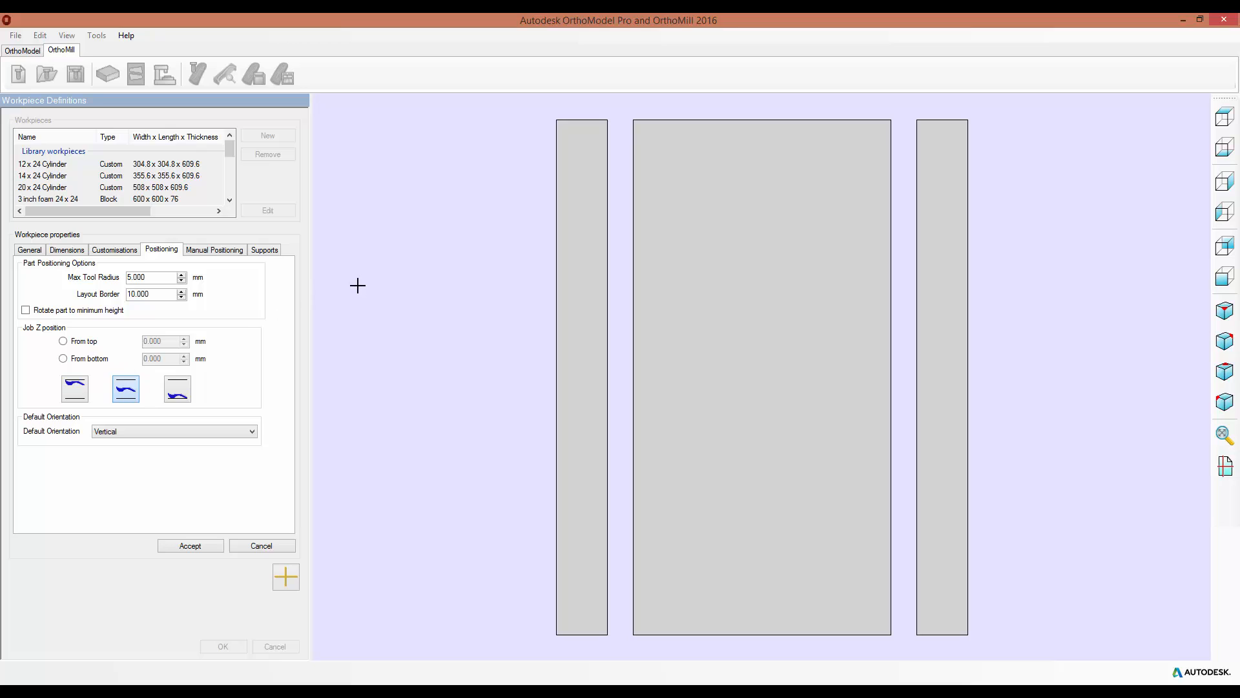
pyautogui.click(74, 388)
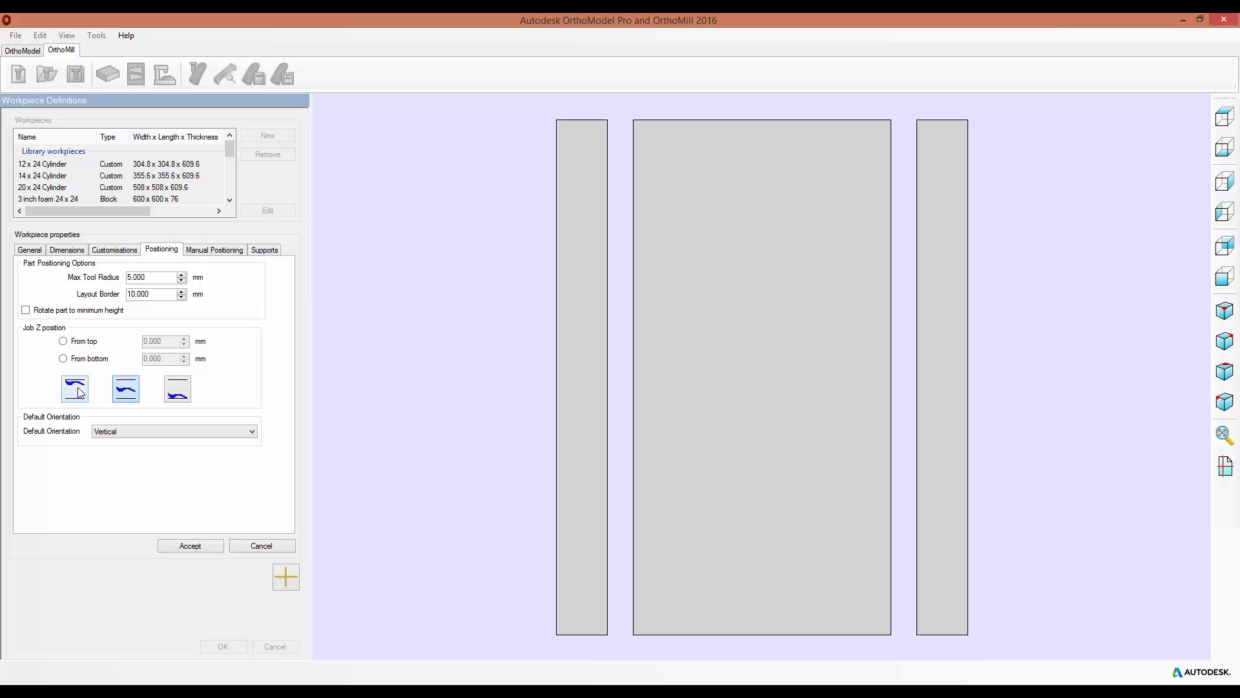
pyautogui.click(177, 389)
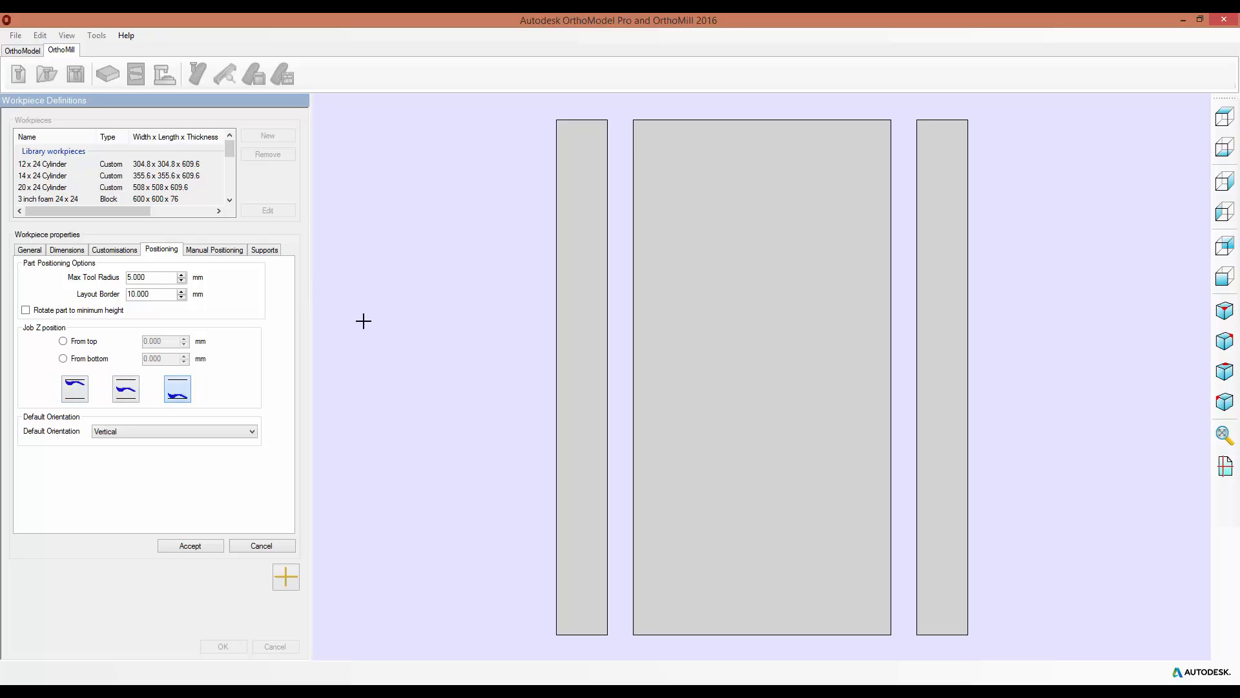
pyautogui.click(64, 341)
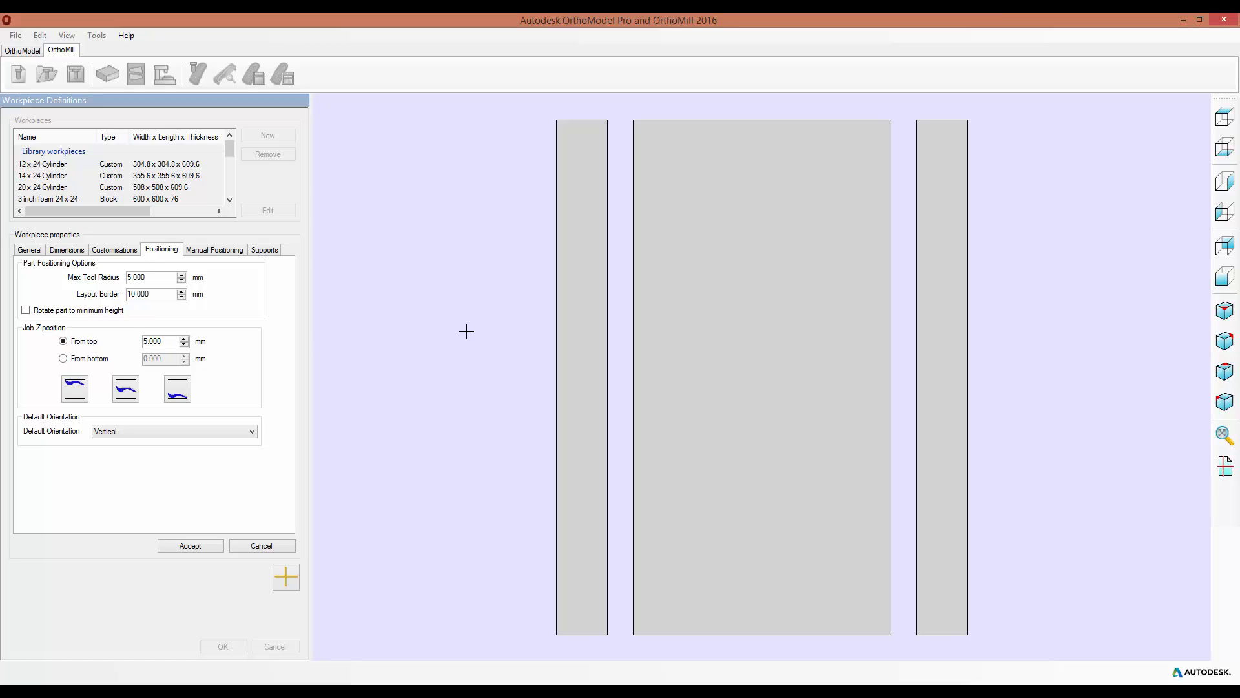
pyautogui.click(163, 341)
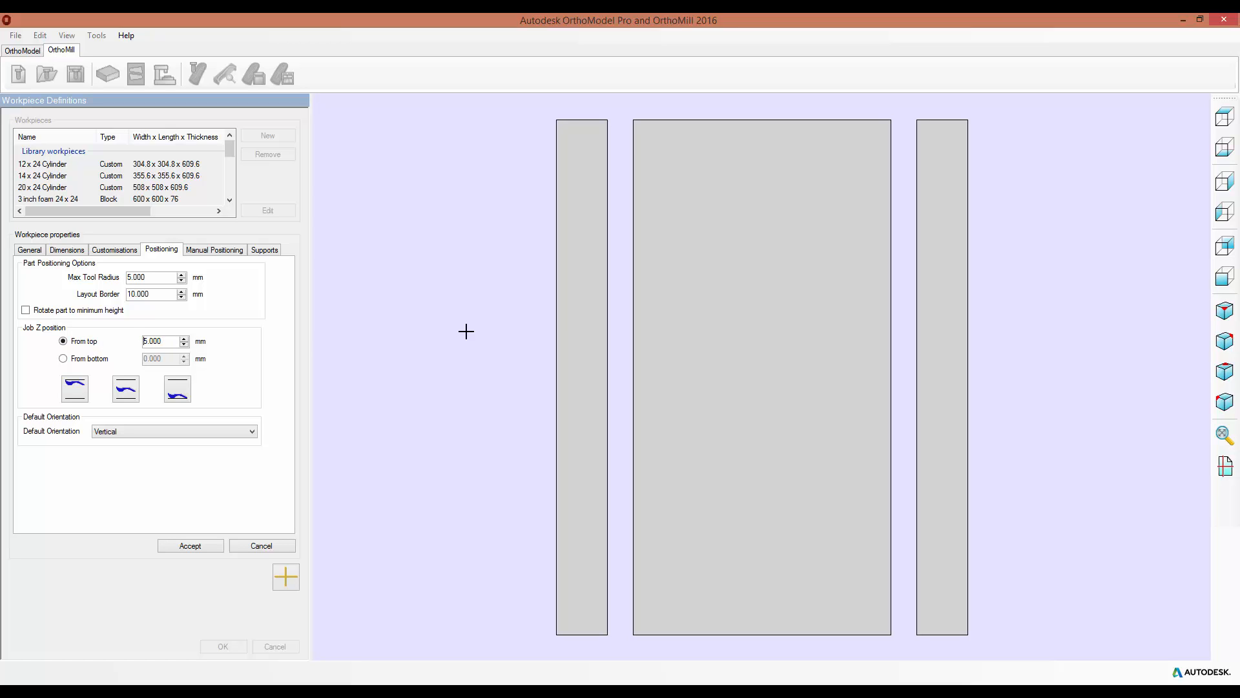
pyautogui.moveTo(81, 279)
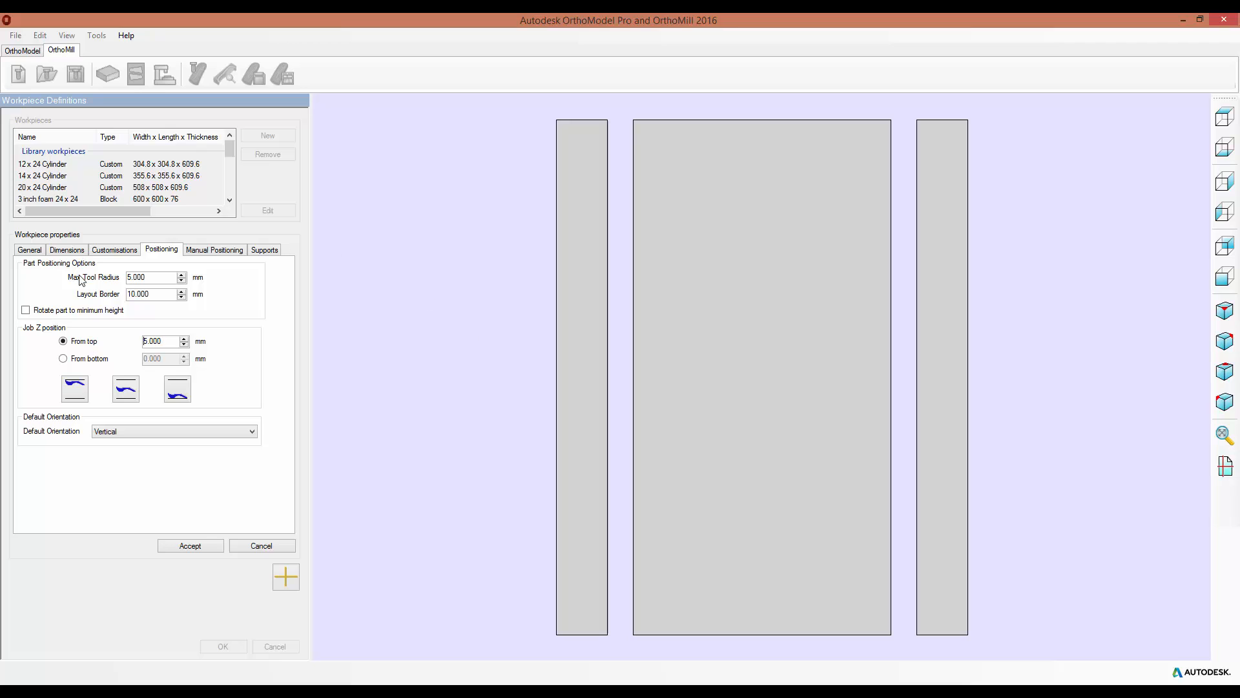
pyautogui.moveTo(476, 290)
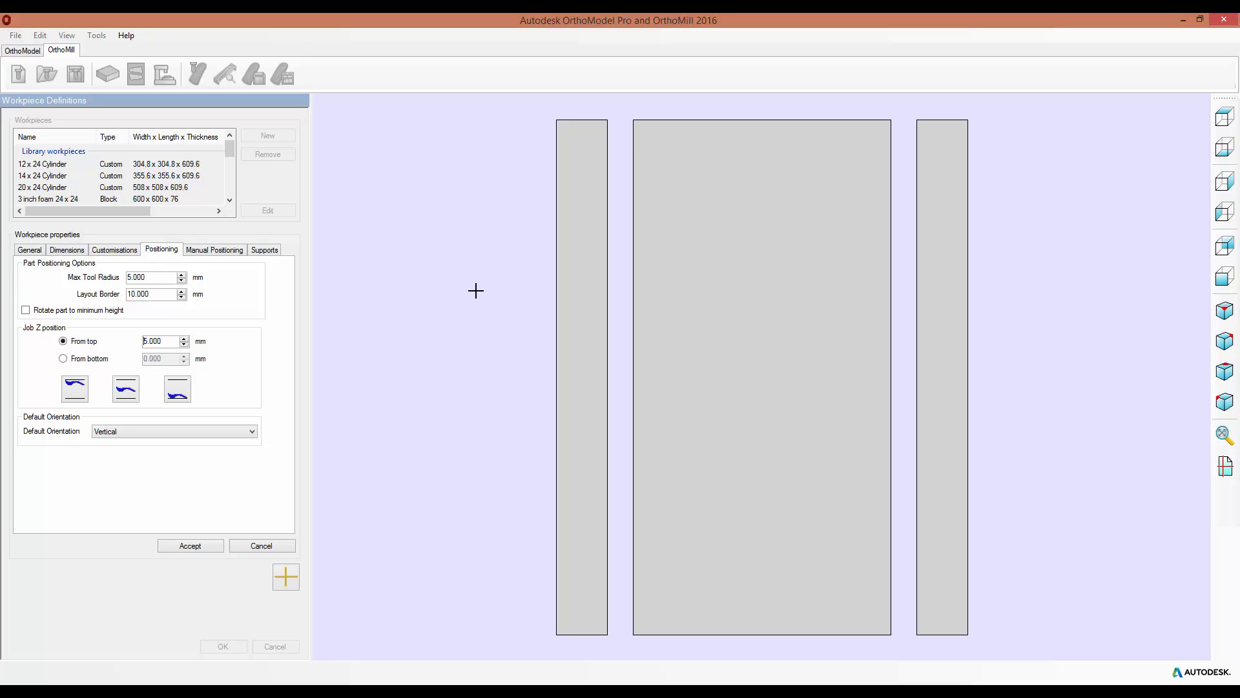
pyautogui.moveTo(702, 237)
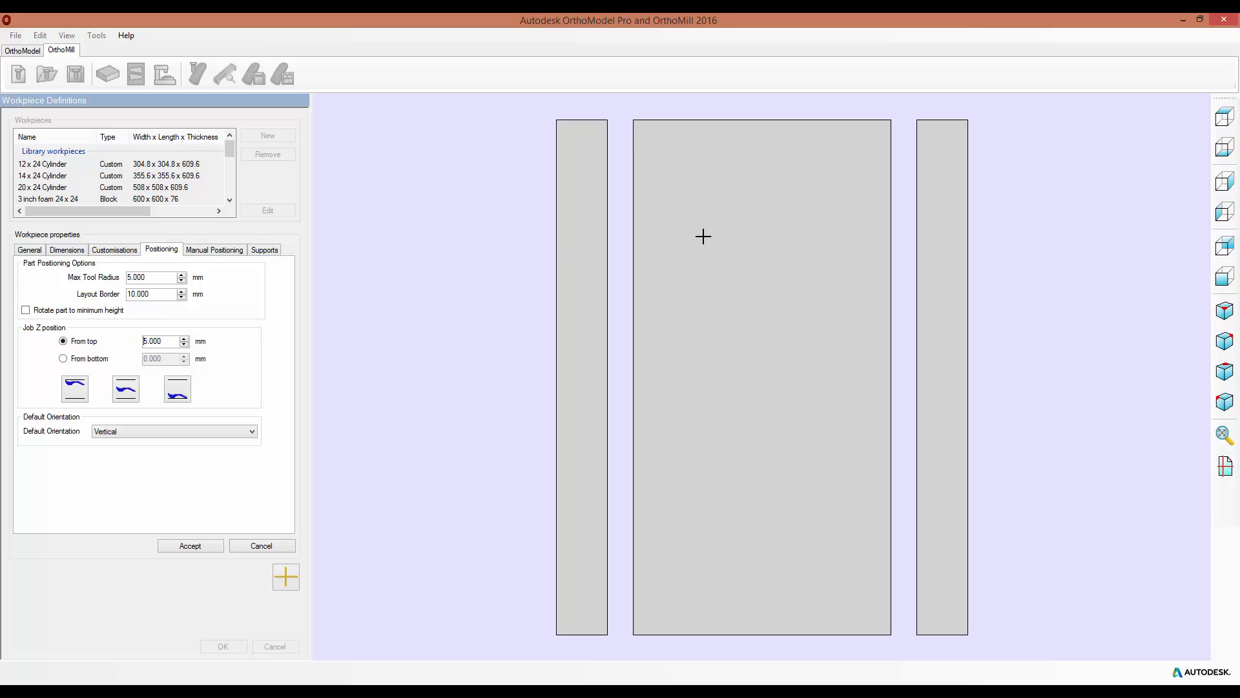
pyautogui.moveTo(482, 266)
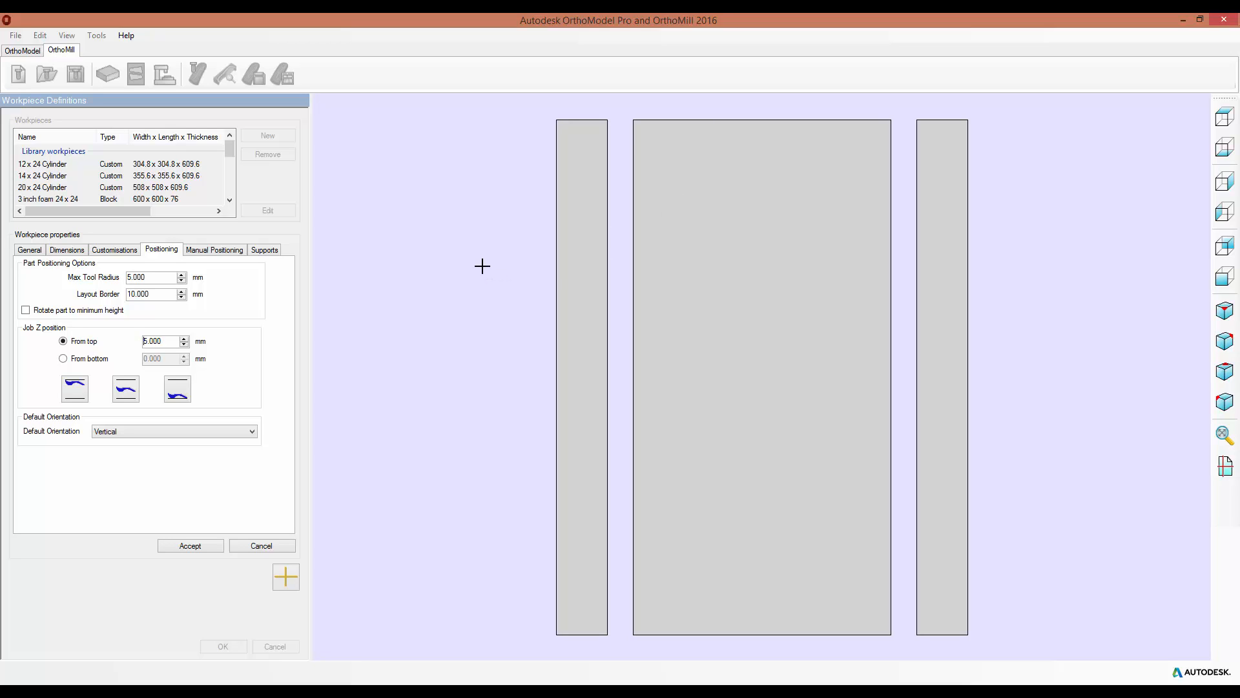
pyautogui.moveTo(542, 232)
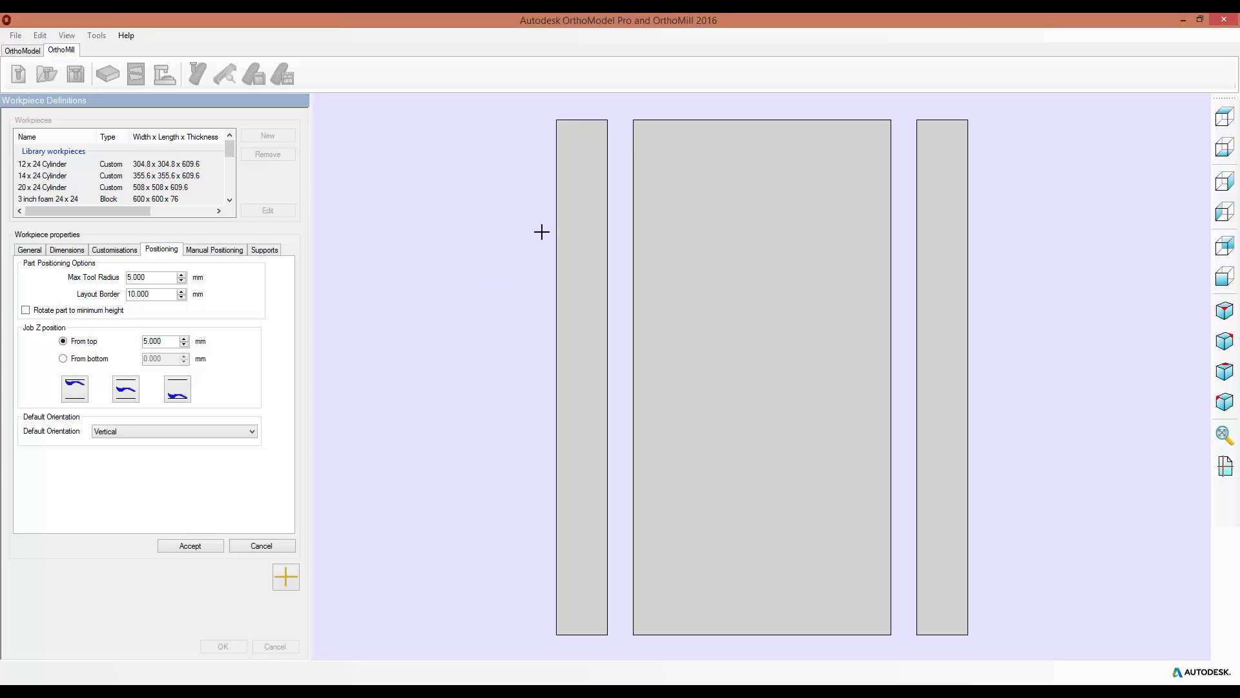
pyautogui.moveTo(303, 195)
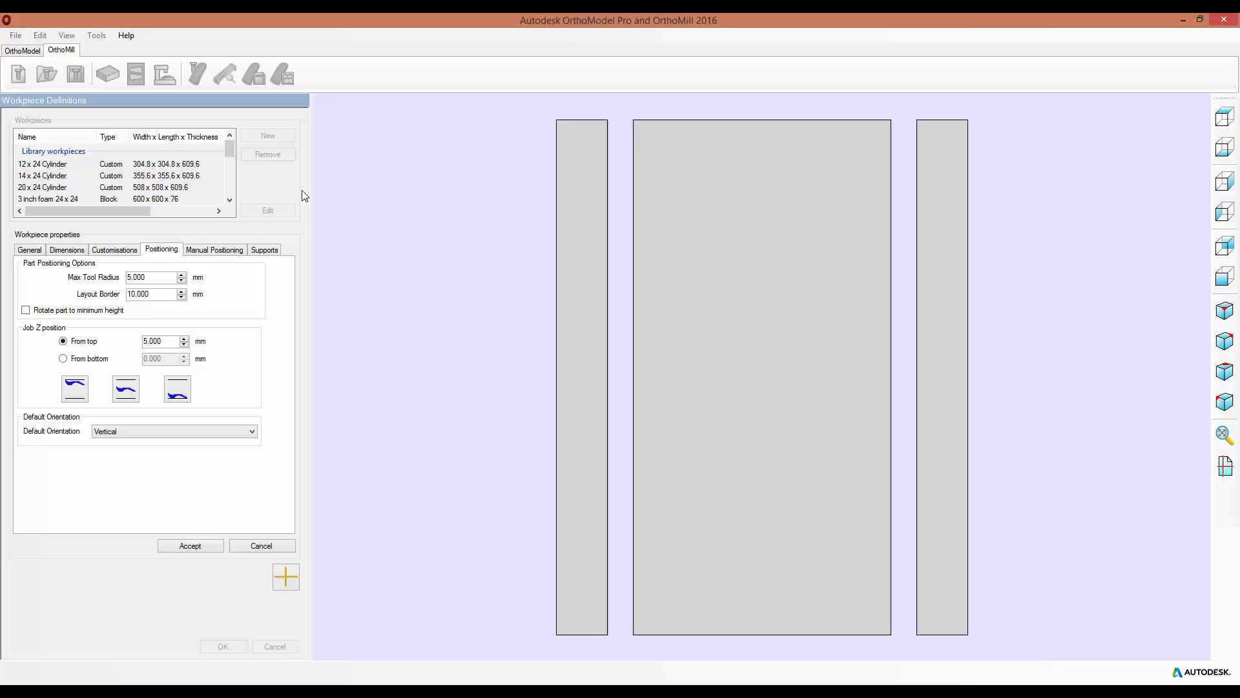
pyautogui.moveTo(376, 288)
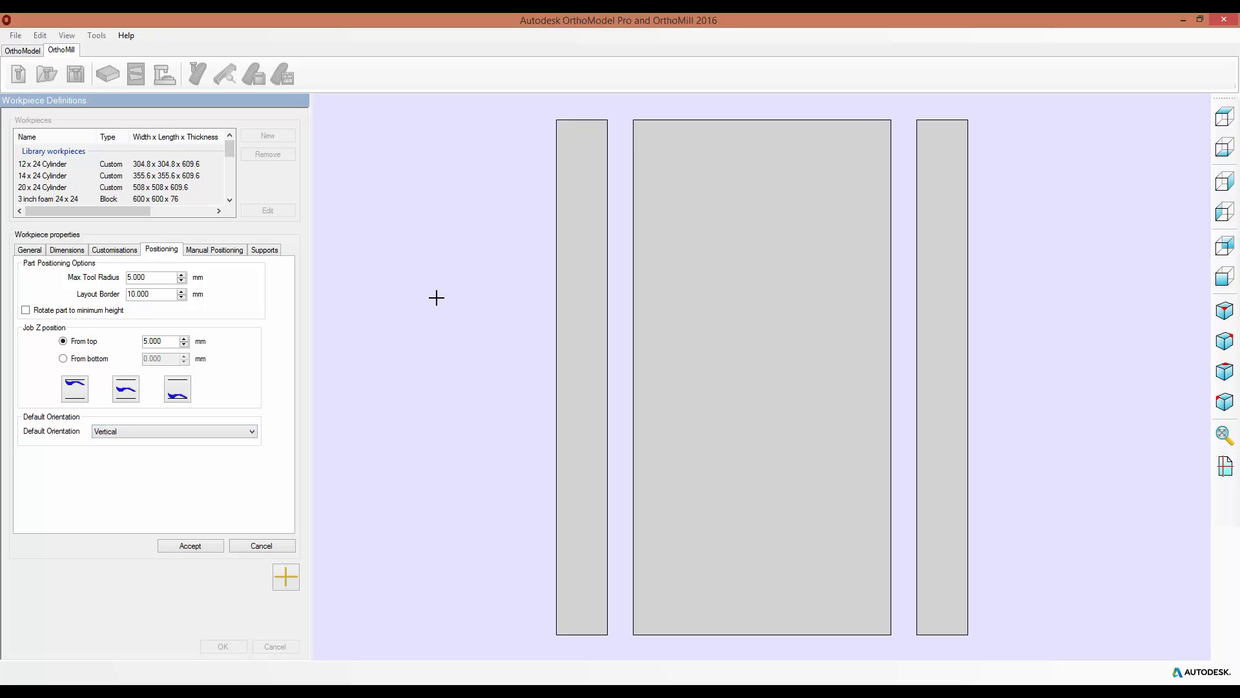
pyautogui.click(214, 250)
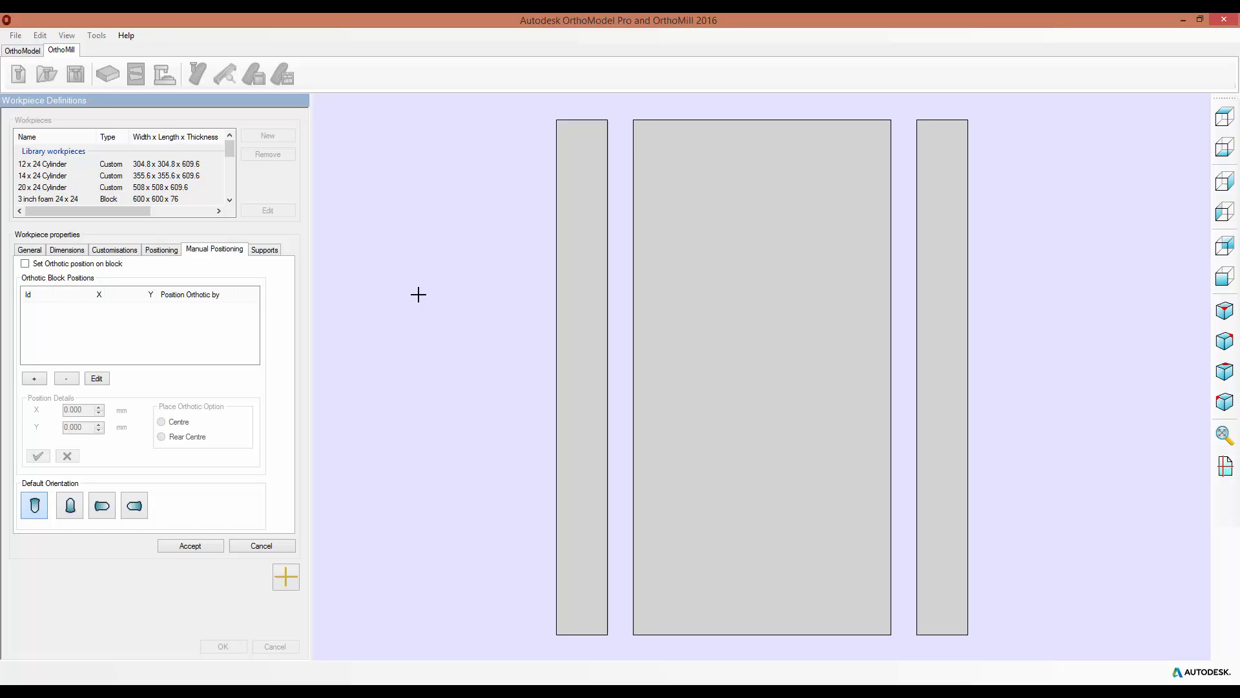
# - Position the orthotic at X 4, Y 0 centred with horizontal default orientation
pyautogui.click(24, 263)
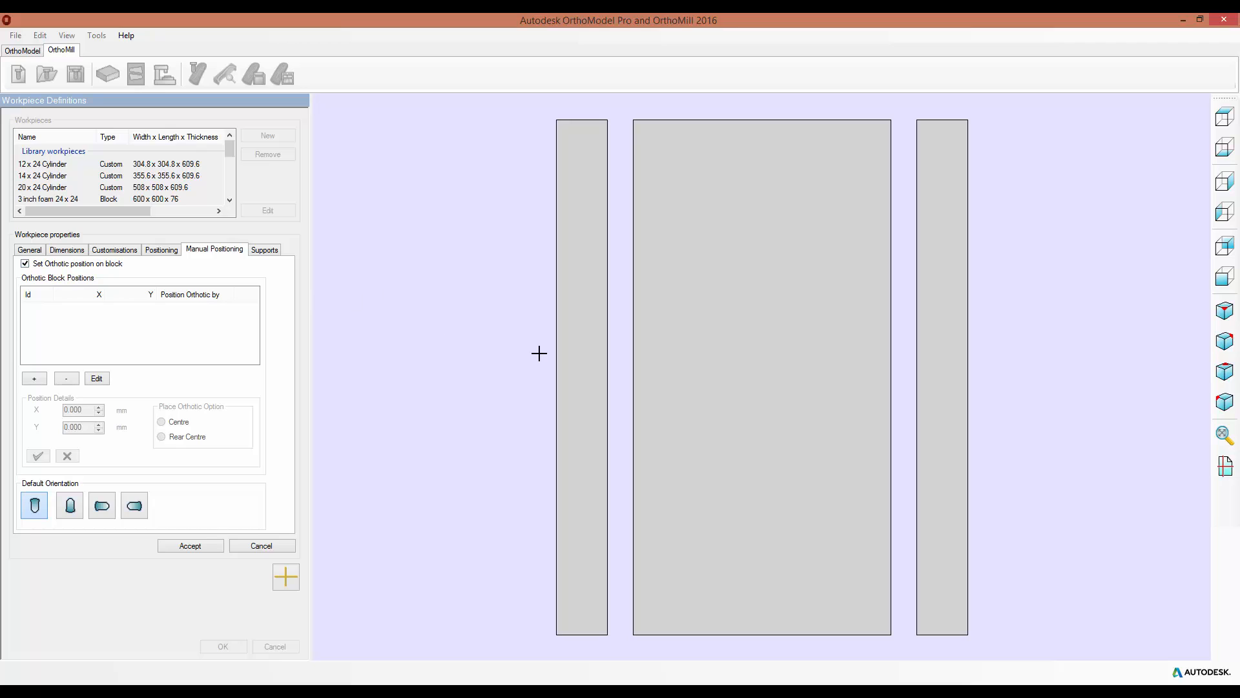
pyautogui.moveTo(202, 373)
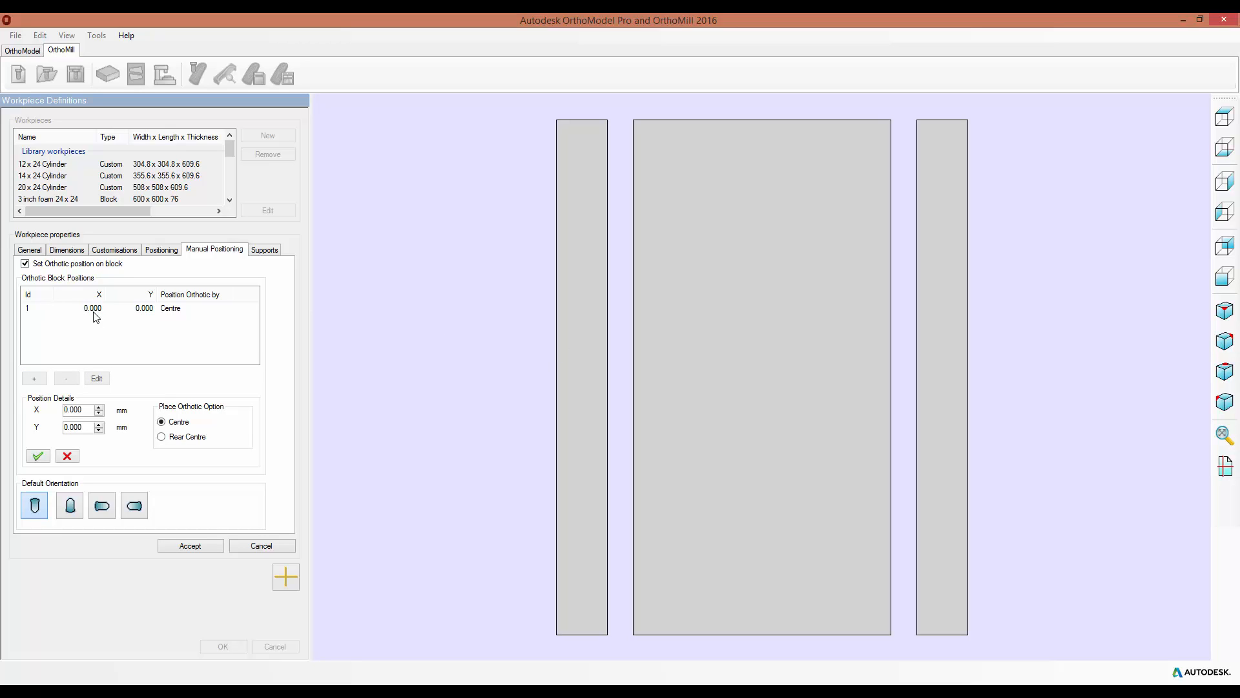
pyautogui.click(98, 407)
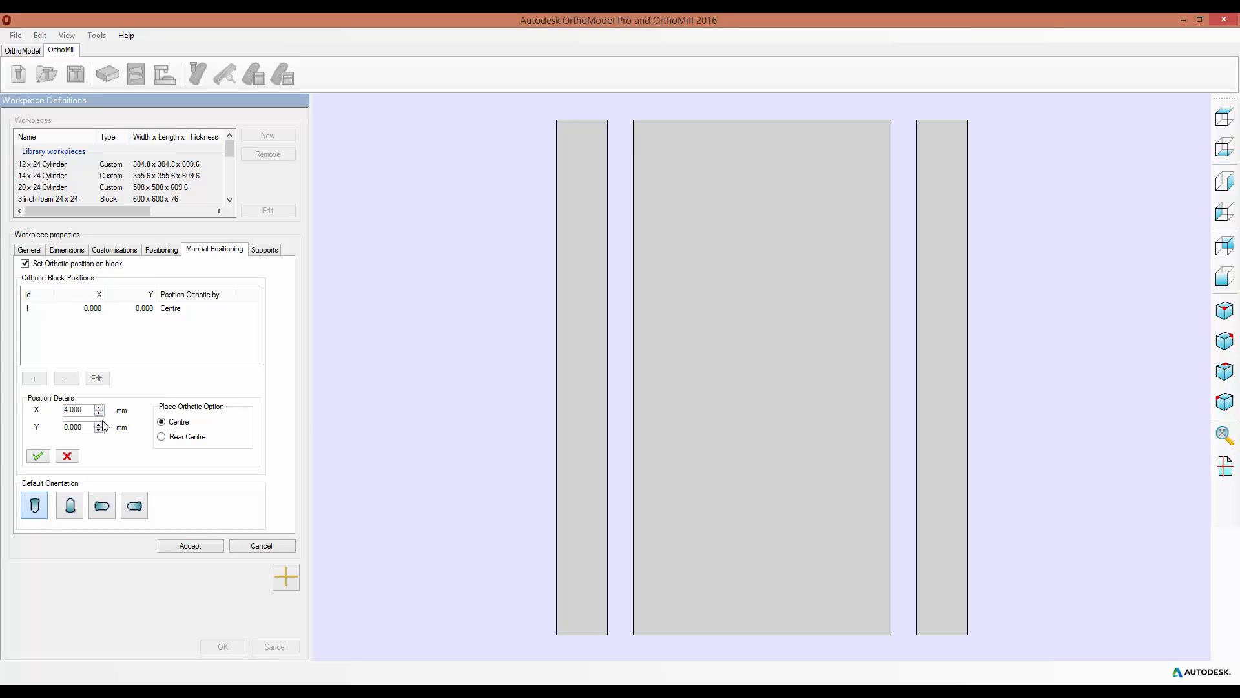
pyautogui.click(37, 456)
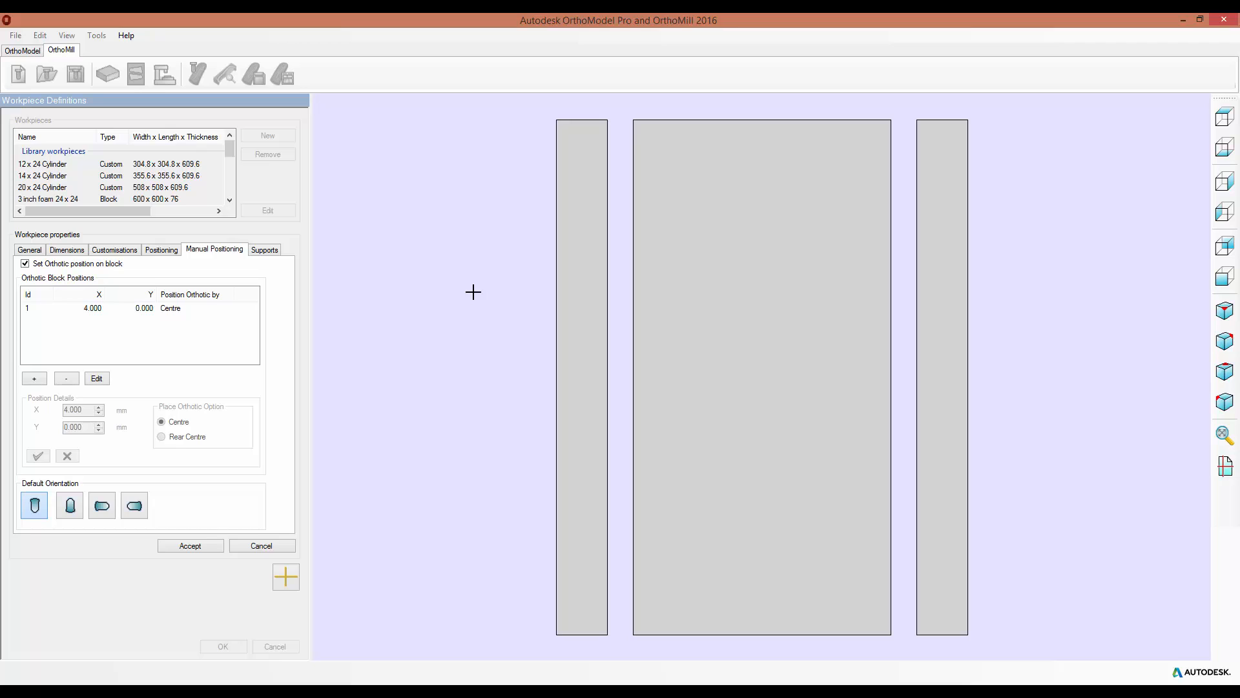
pyautogui.moveTo(7, 320)
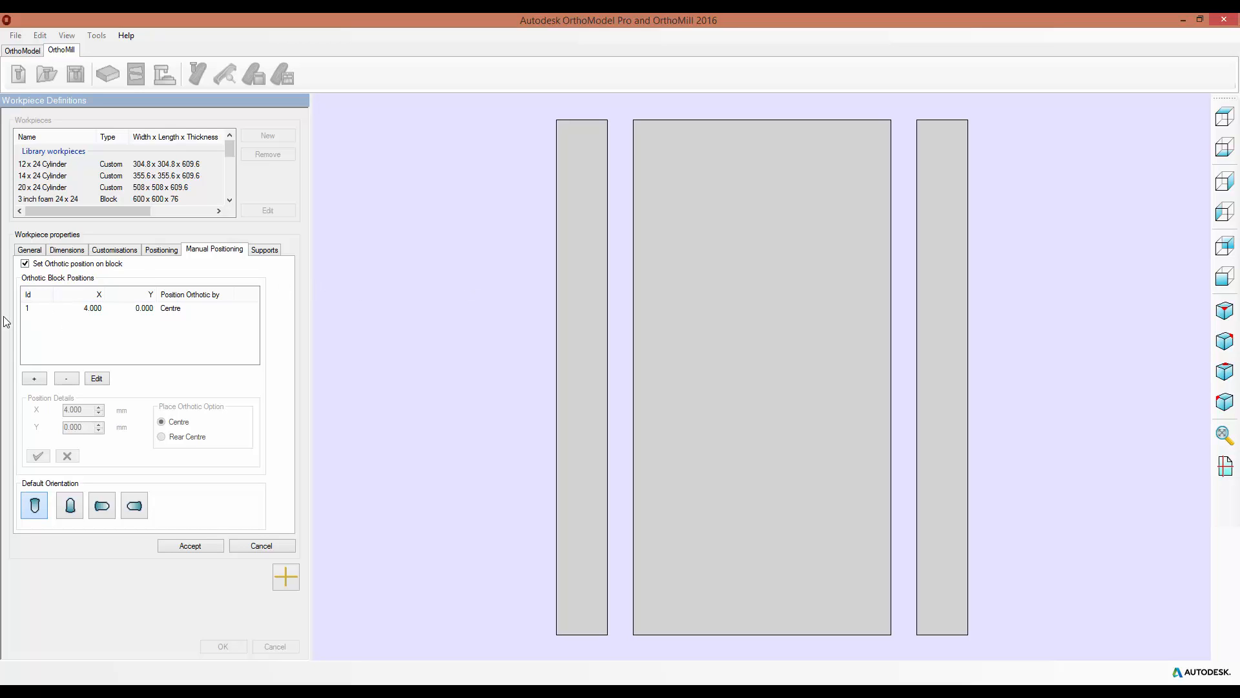
pyautogui.moveTo(138, 298)
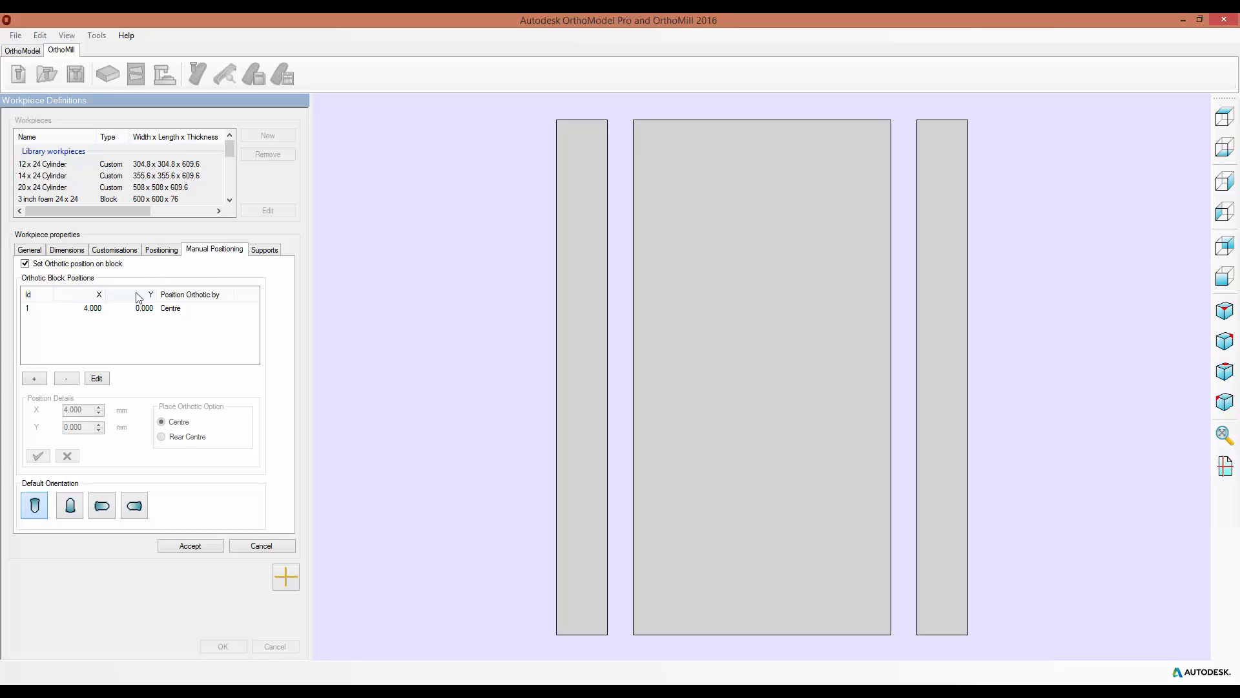
pyautogui.moveTo(479, 300)
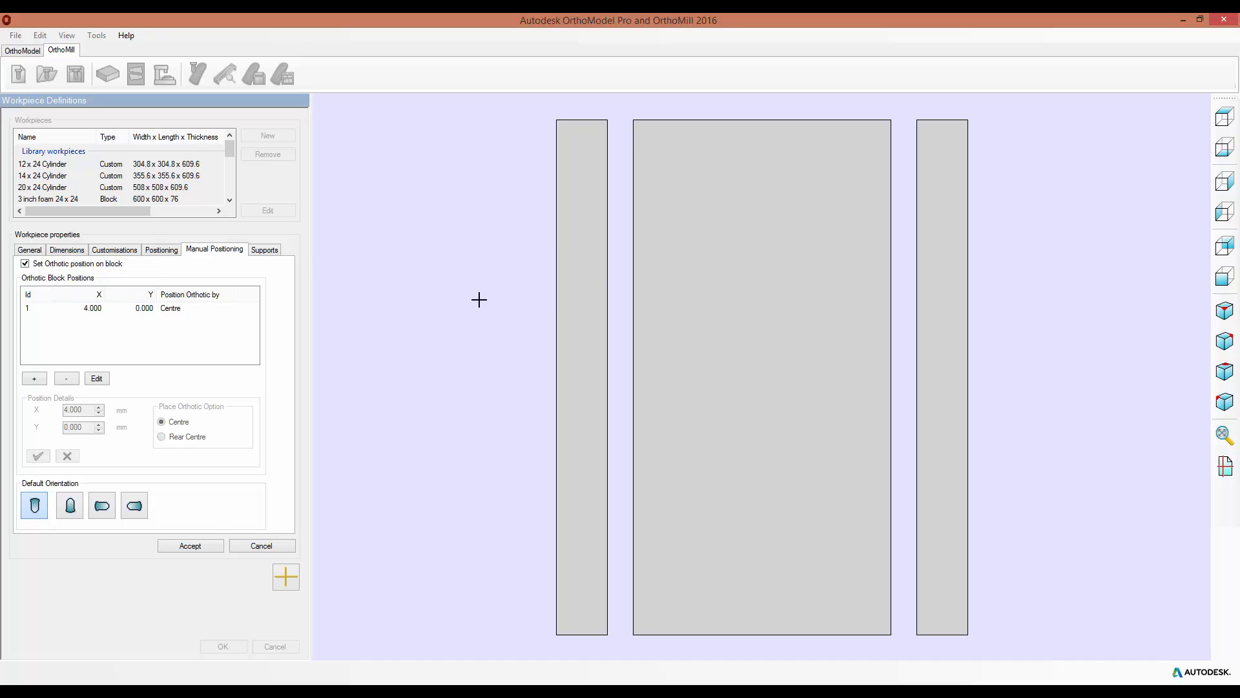
pyautogui.moveTo(765, 359)
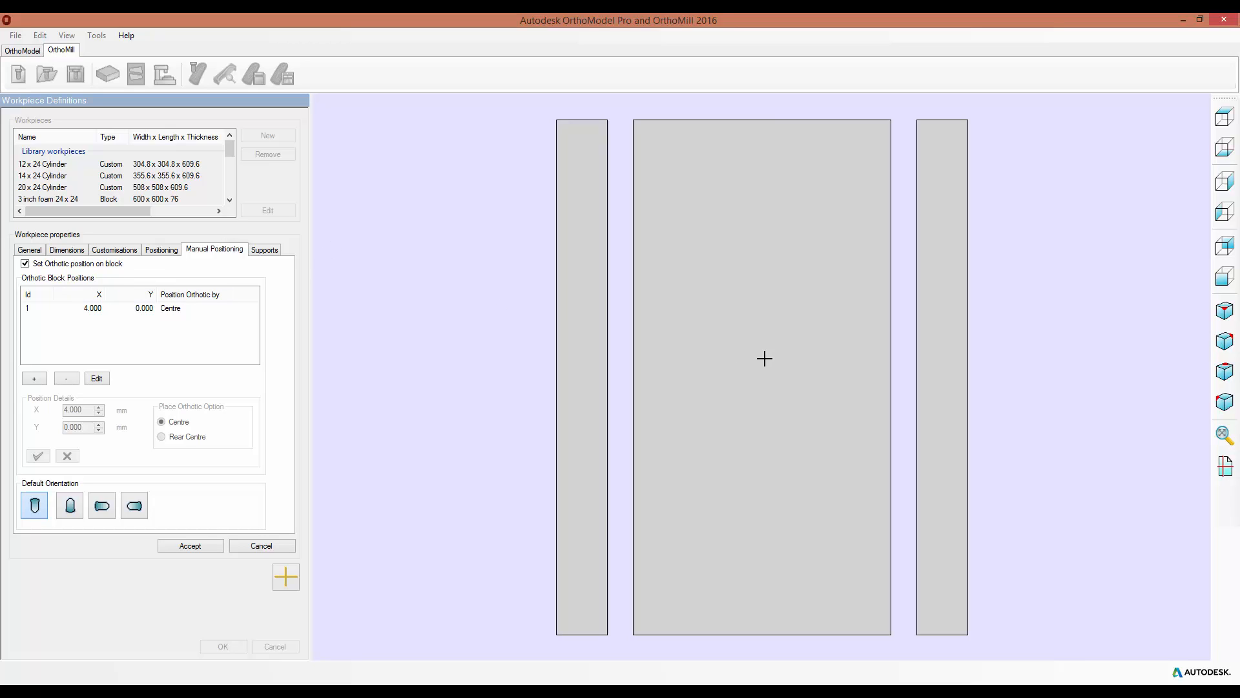
pyautogui.moveTo(557, 355)
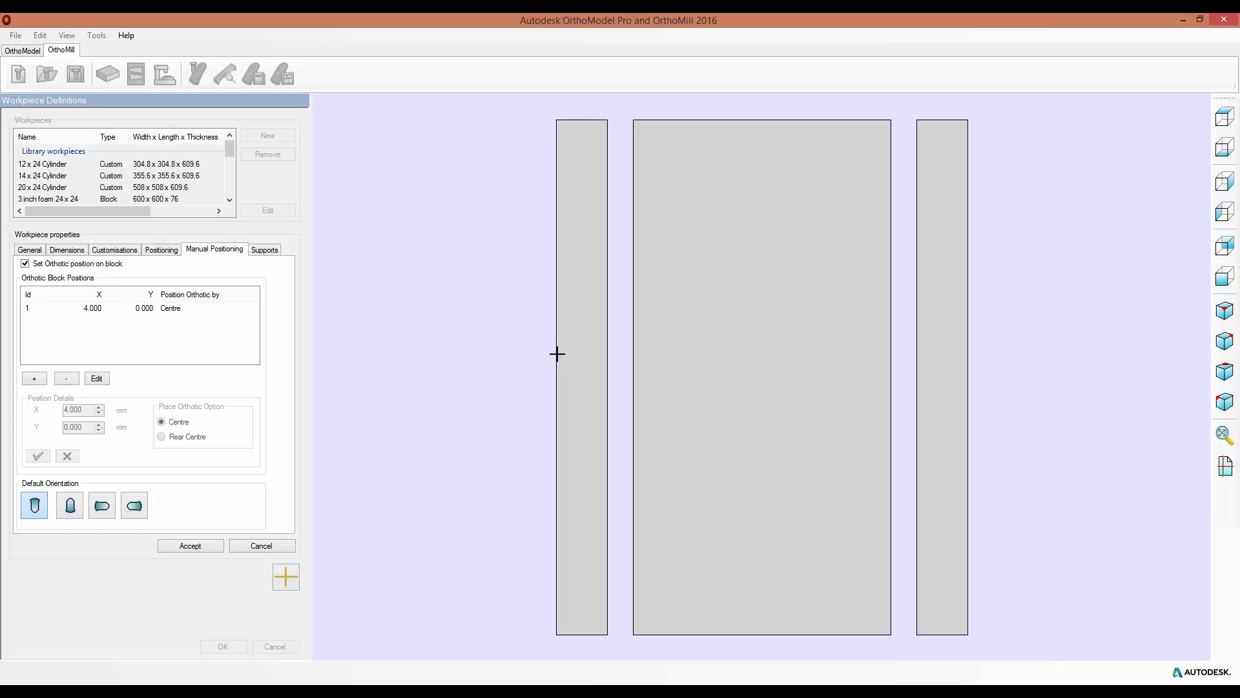
pyautogui.moveTo(593, 166)
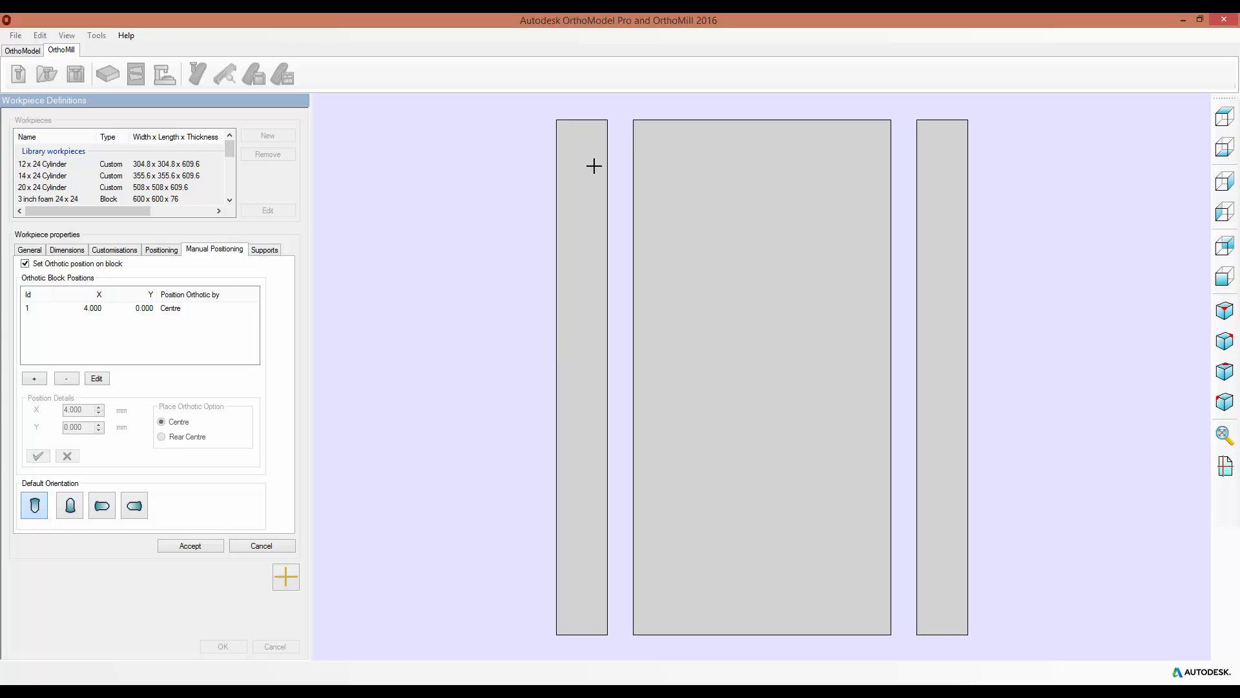
pyautogui.moveTo(746, 321)
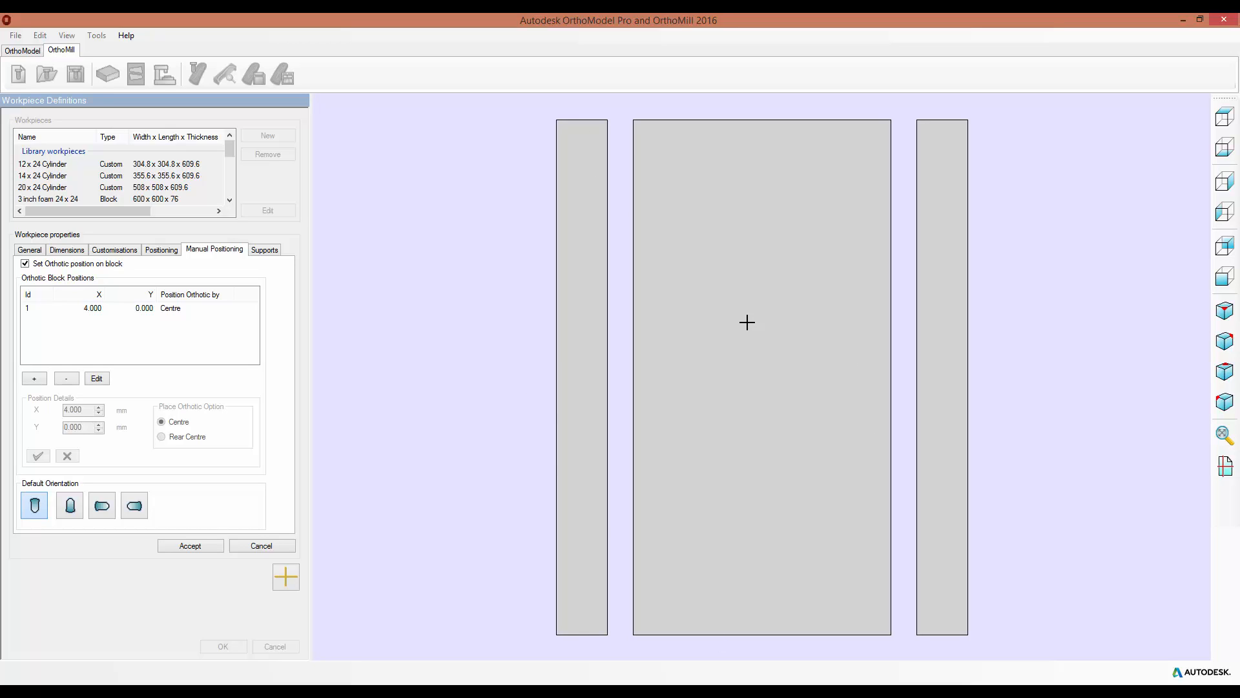
pyautogui.moveTo(778, 391)
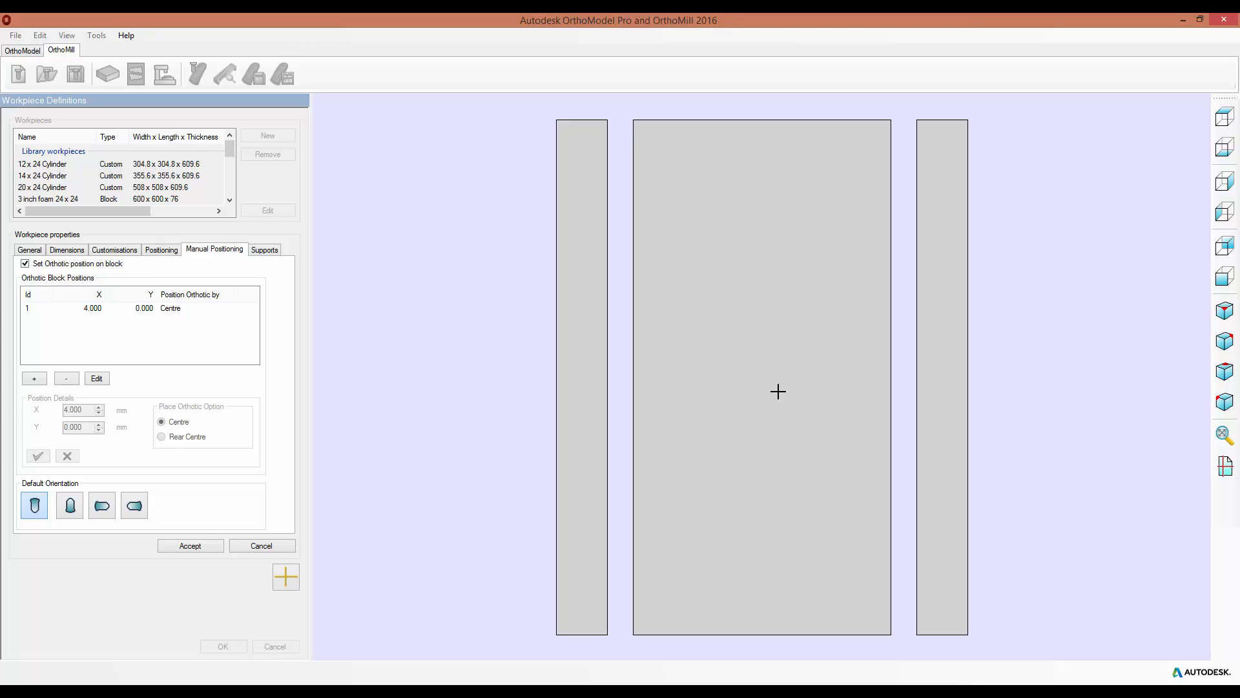
pyautogui.moveTo(85, 493)
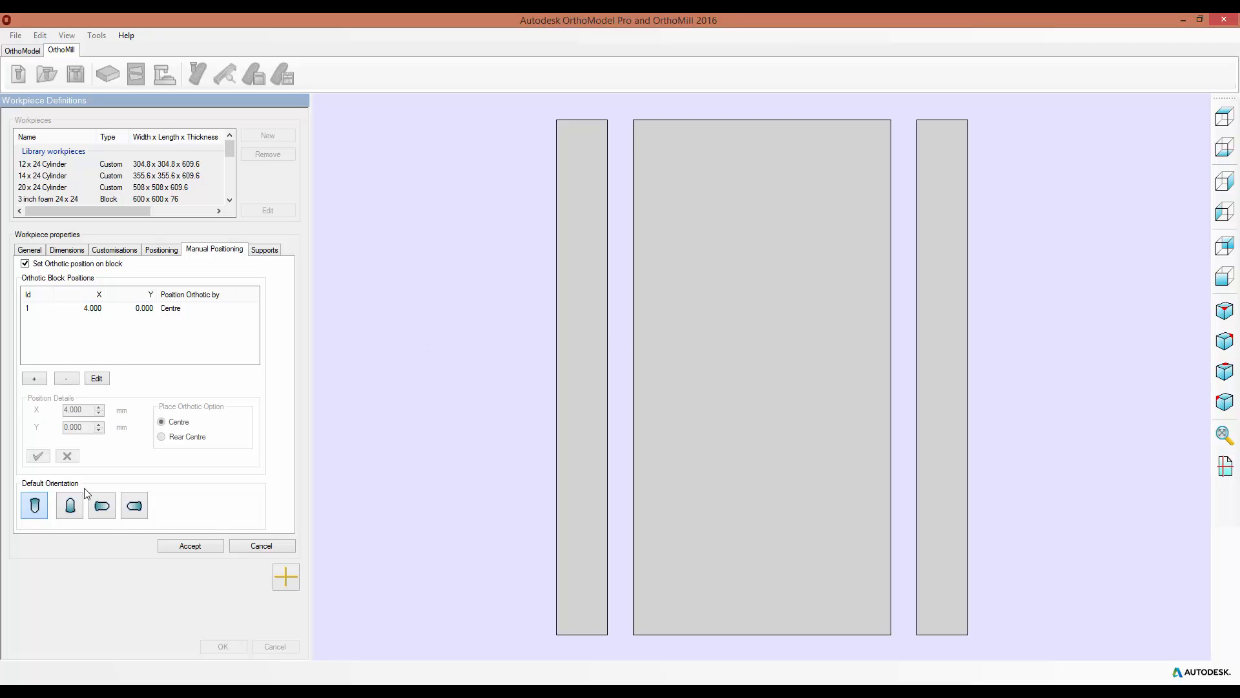
pyautogui.click(102, 504)
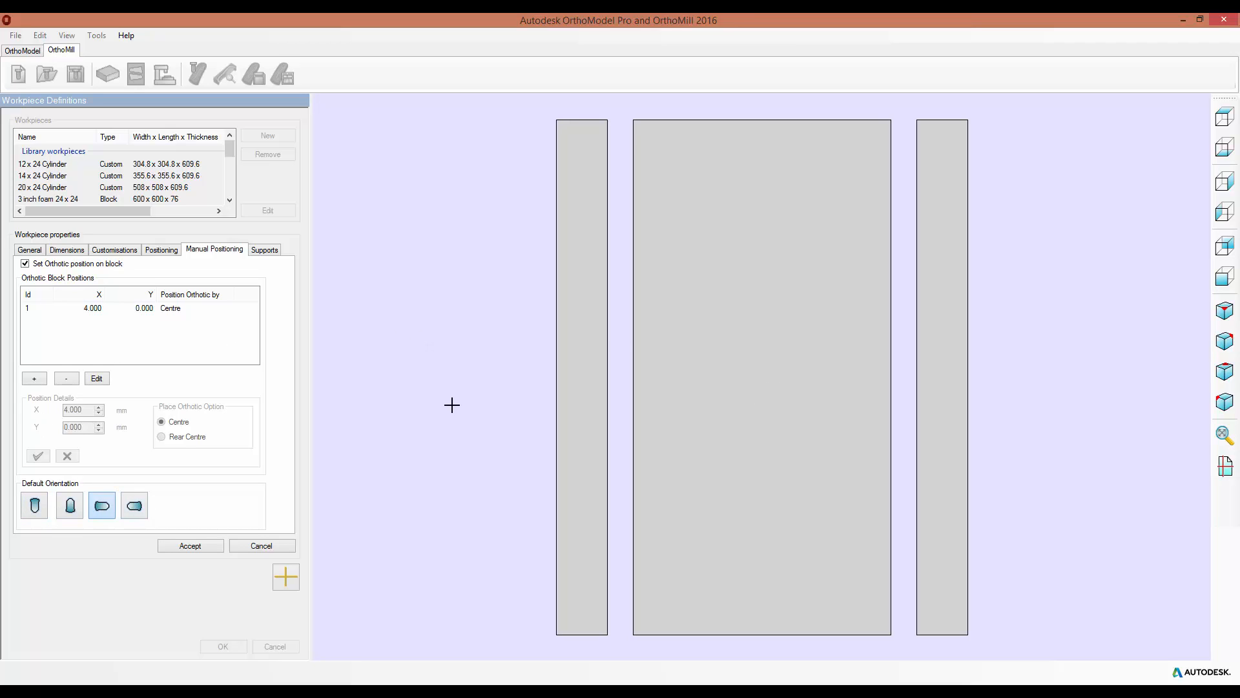
pyautogui.moveTo(454, 392)
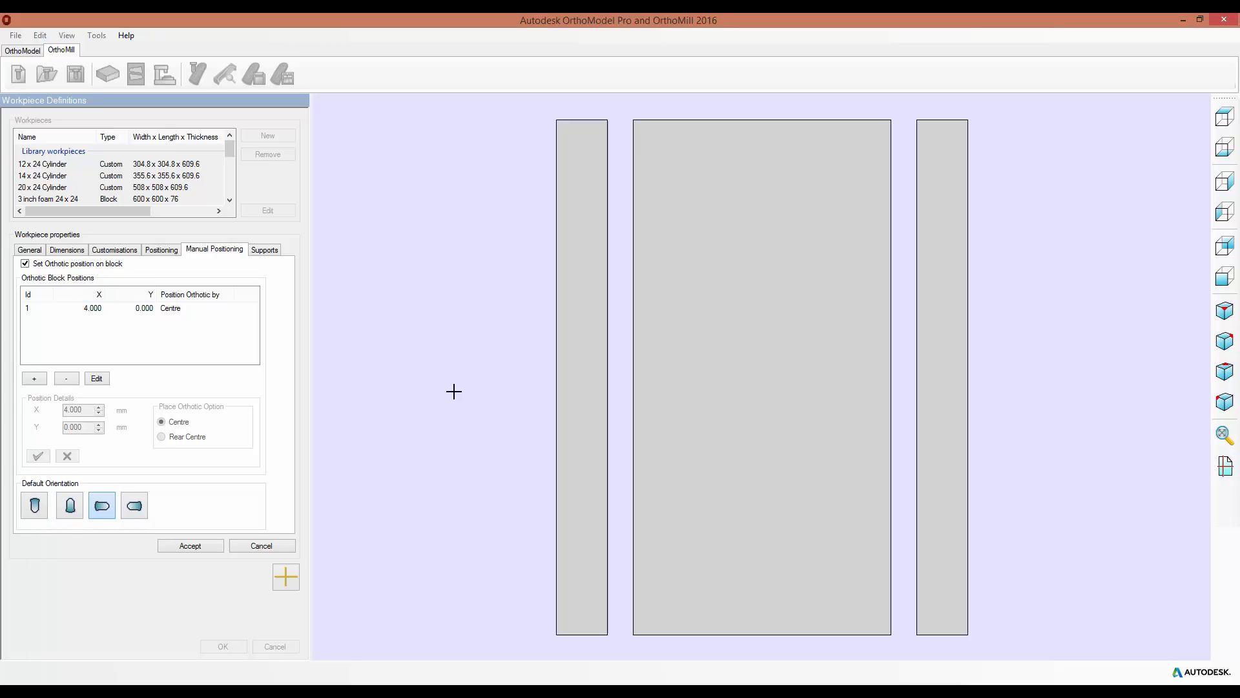
pyautogui.click(265, 249)
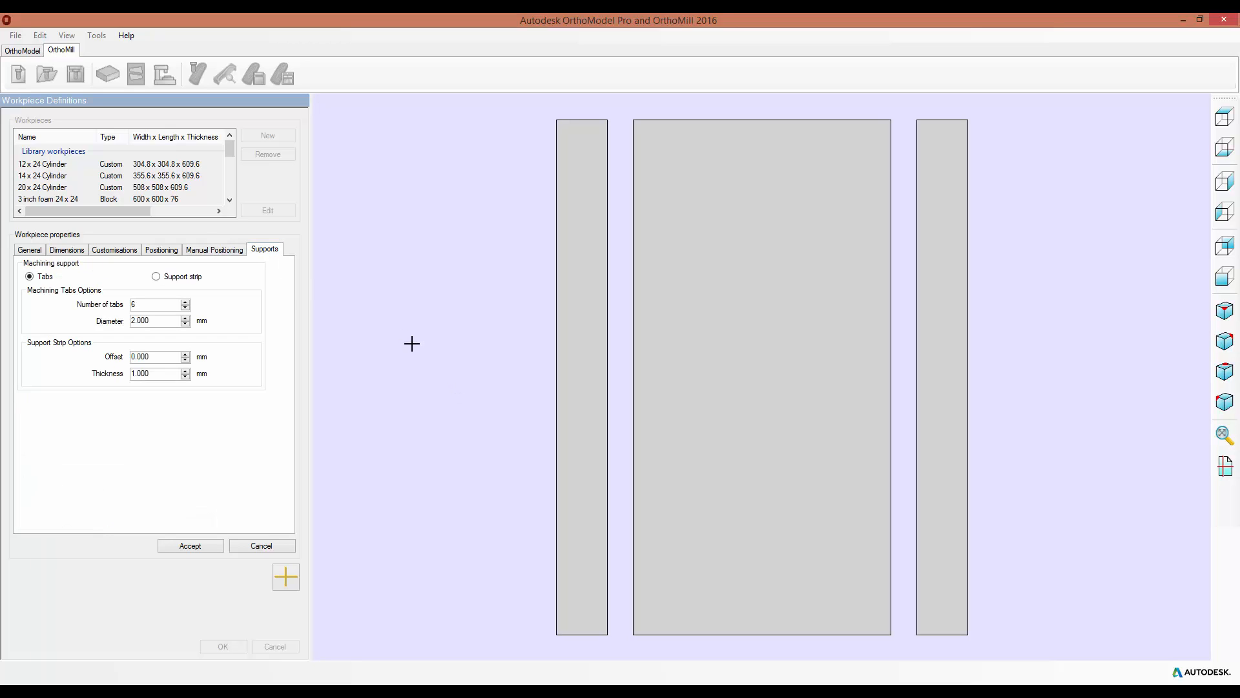
pyautogui.moveTo(407, 339)
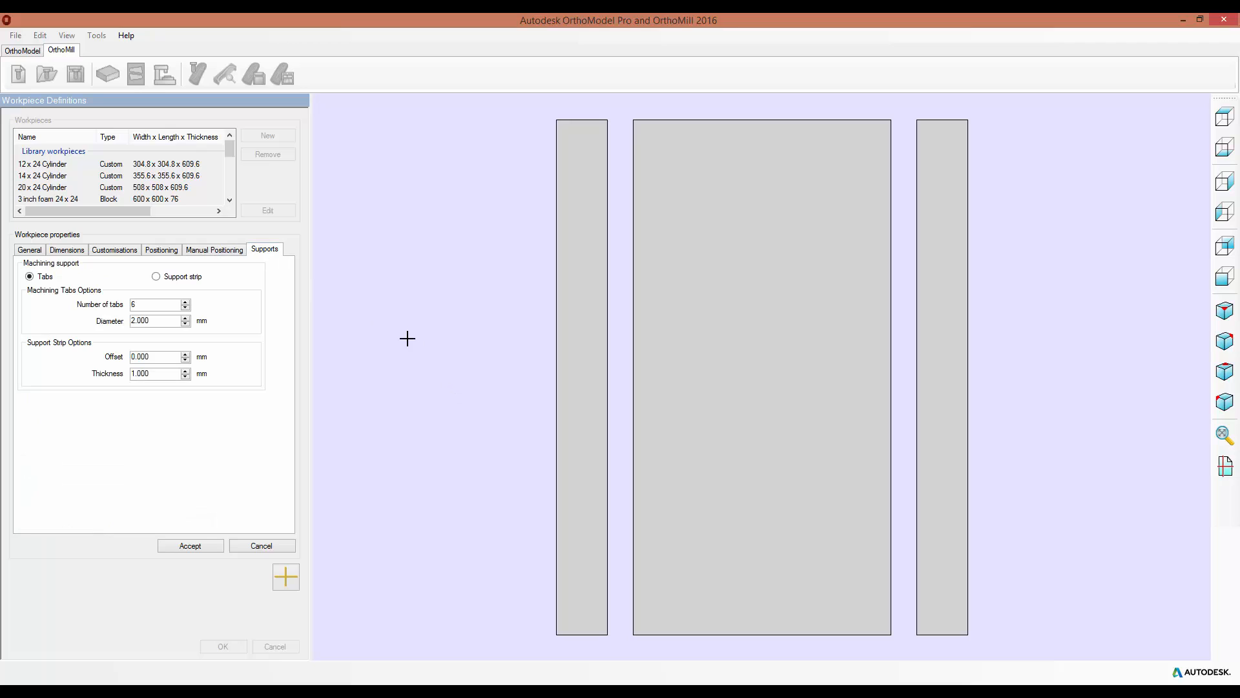
# - Hold the workpiece with a support strip and set Number of tabs to 0
pyautogui.click(156, 276)
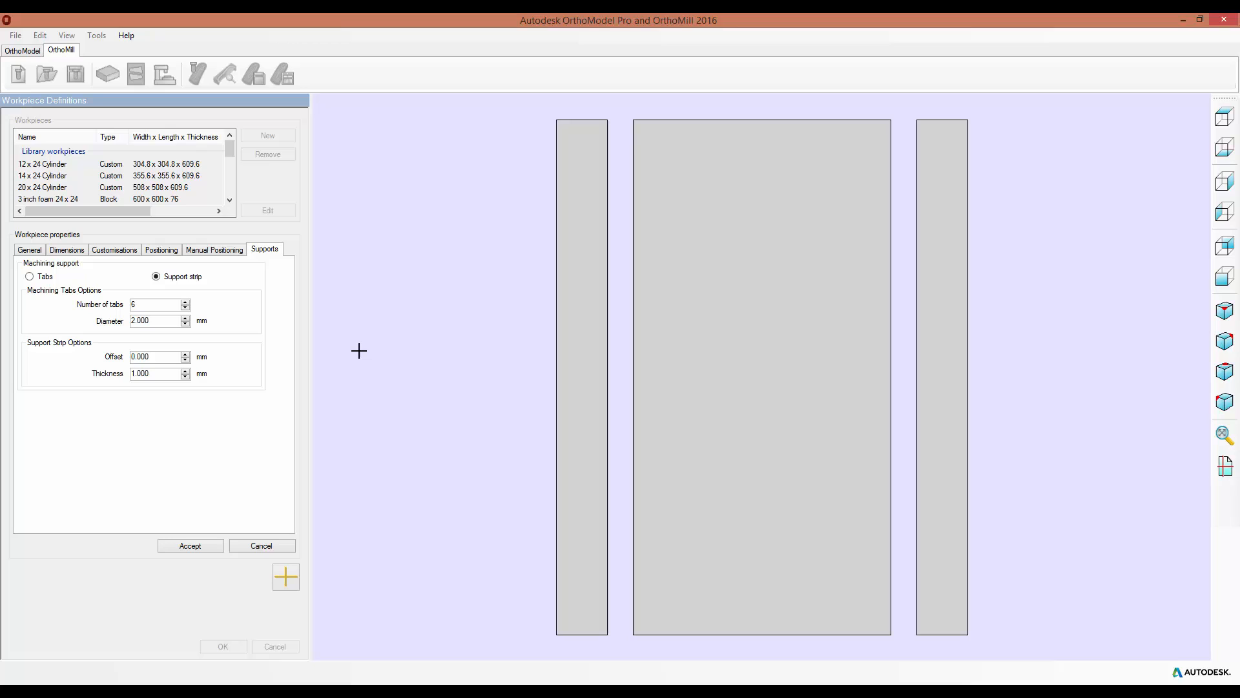
pyautogui.click(154, 305)
pyautogui.write('0')
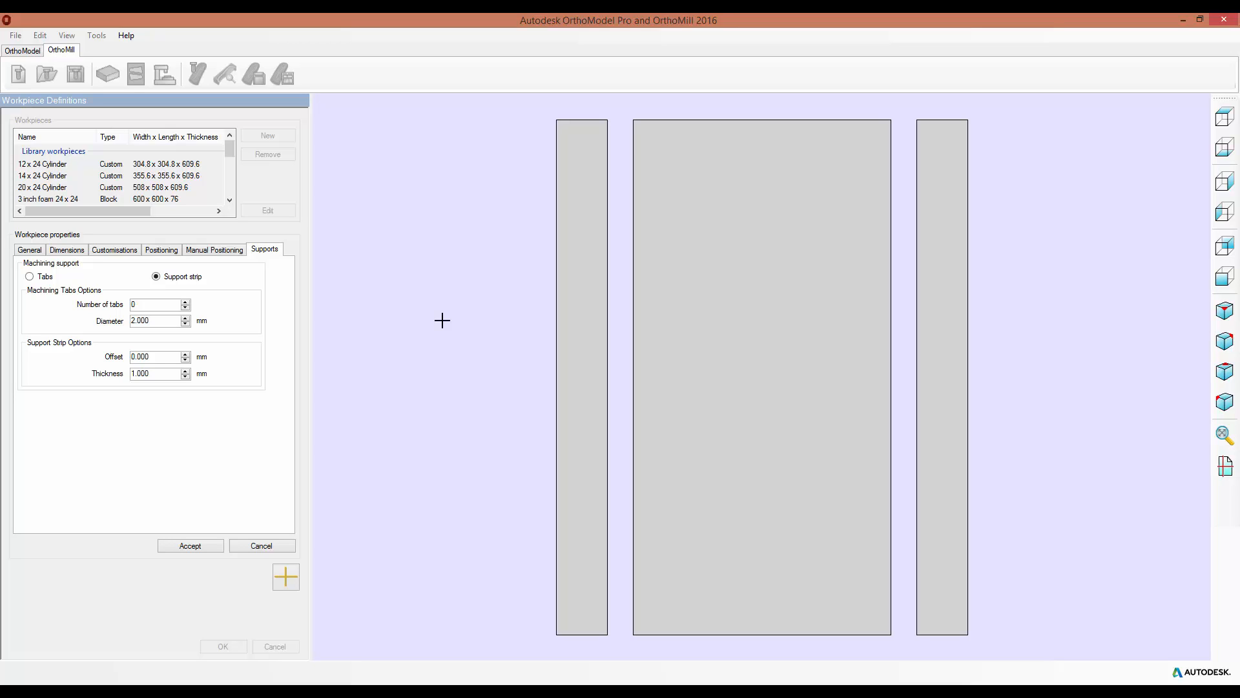
pyautogui.click(159, 320)
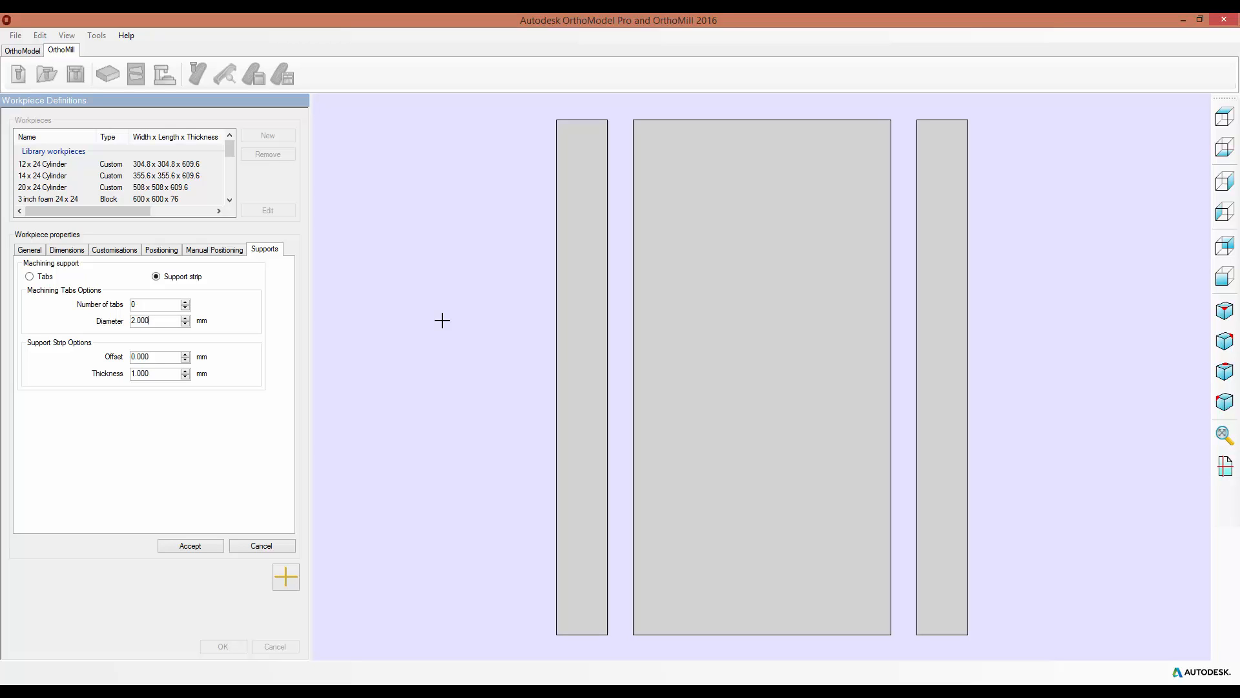
pyautogui.moveTo(433, 328)
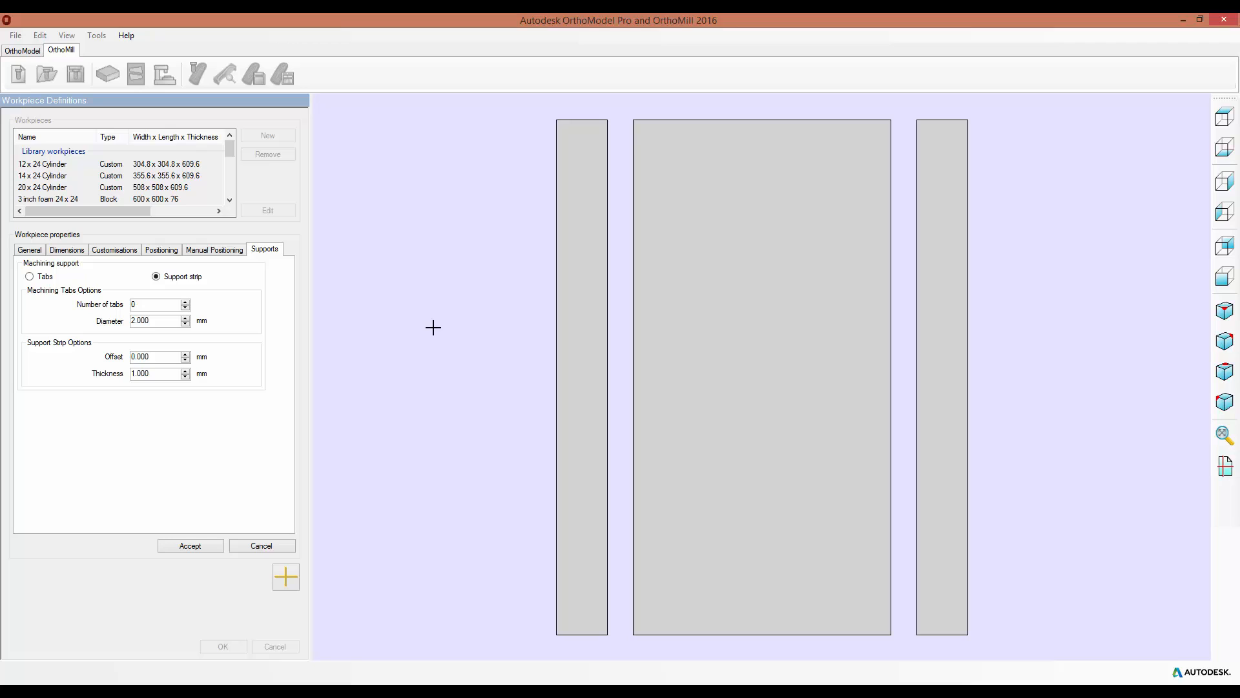
pyautogui.moveTo(570, 350)
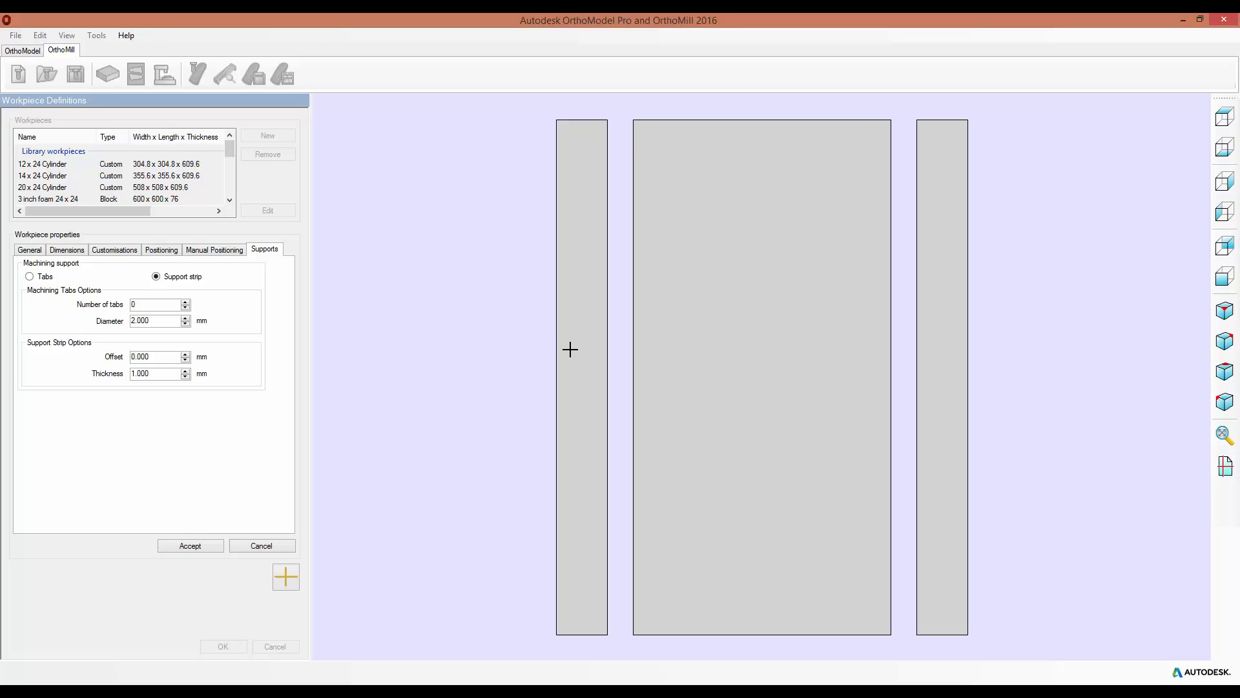
pyautogui.click(155, 320)
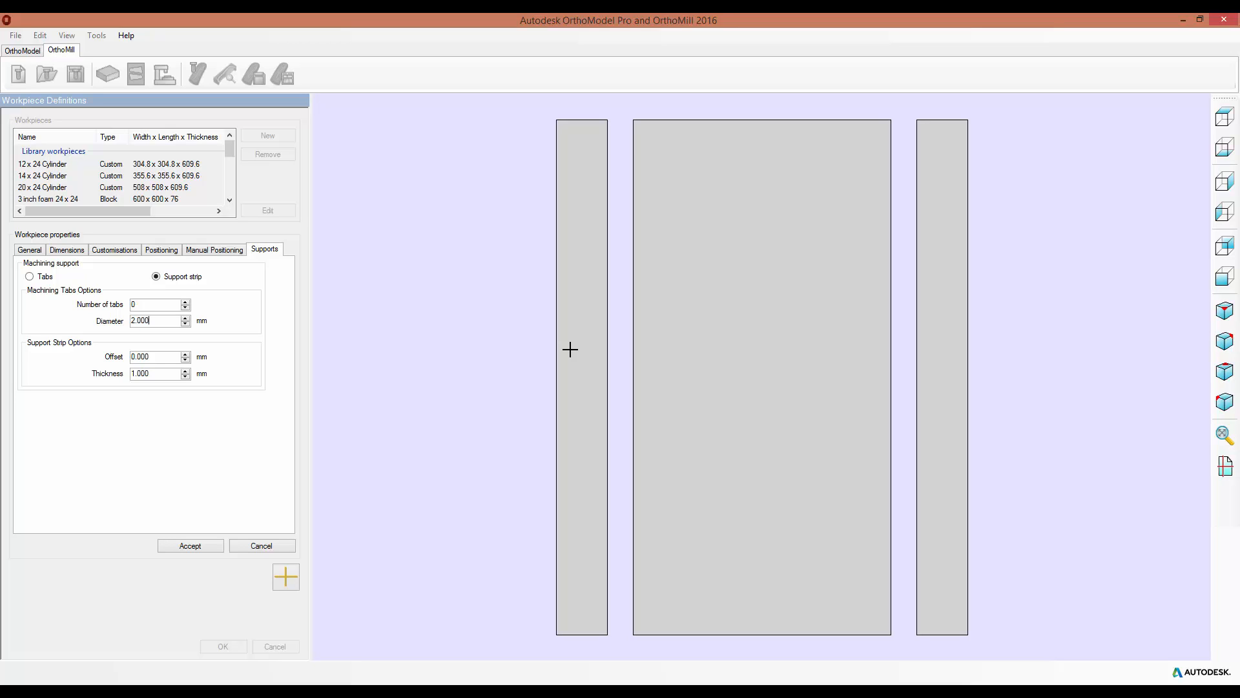